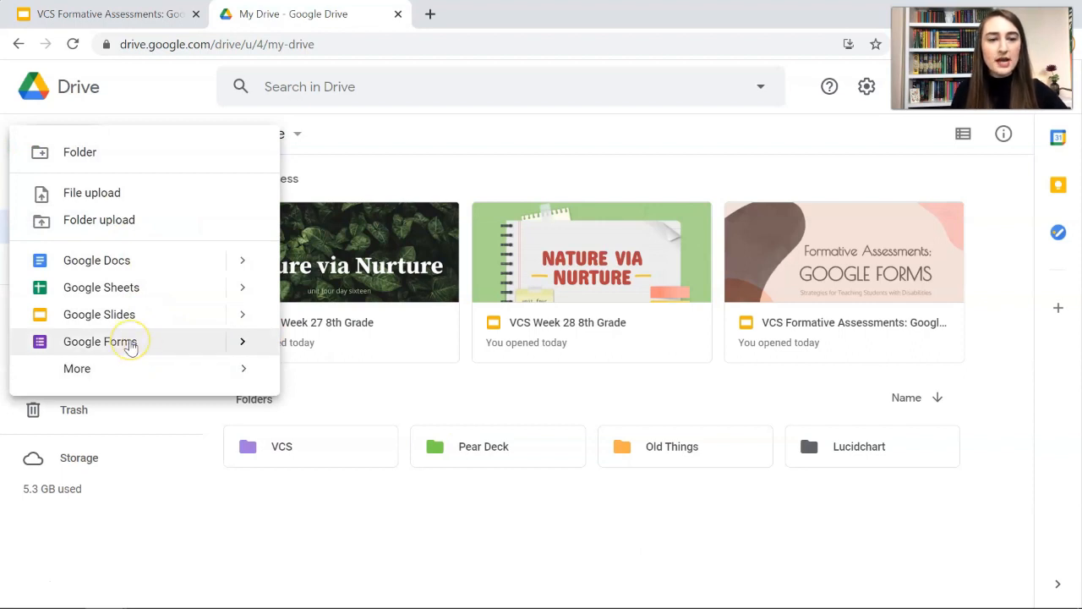
- Create a blank Google Form from Drive and title it 'Title!'
click(100, 342)
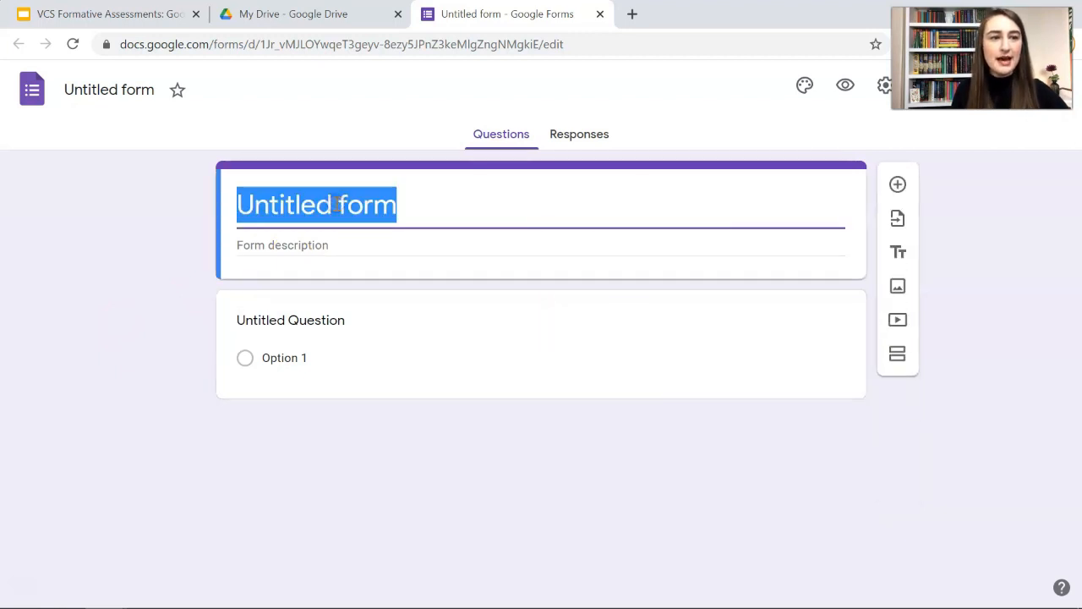
text(Title!)
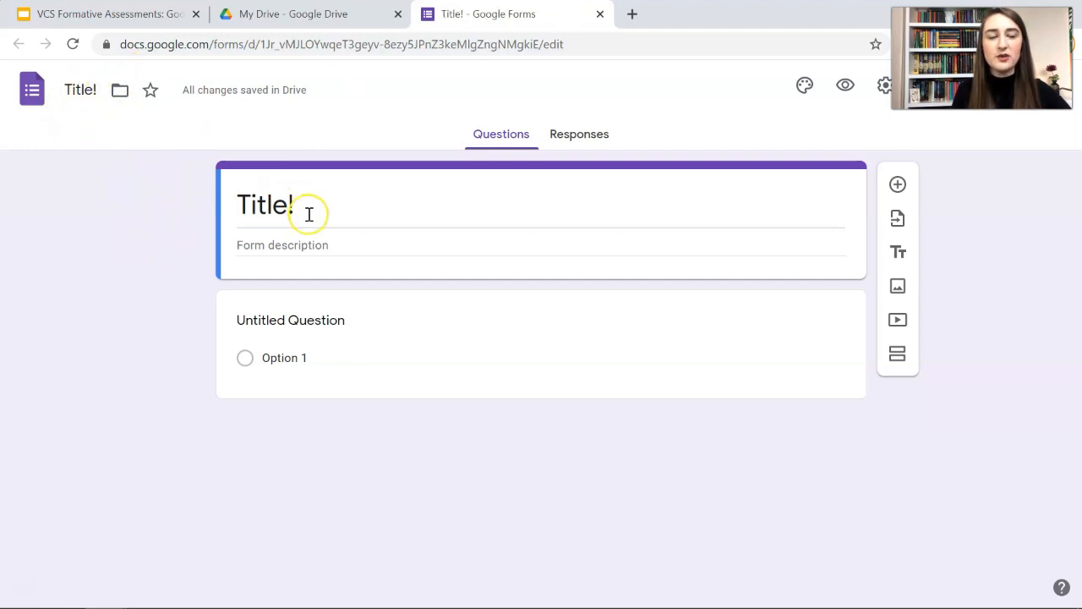
- Open the 'Title!' form from the My Drive file list
click(293, 14)
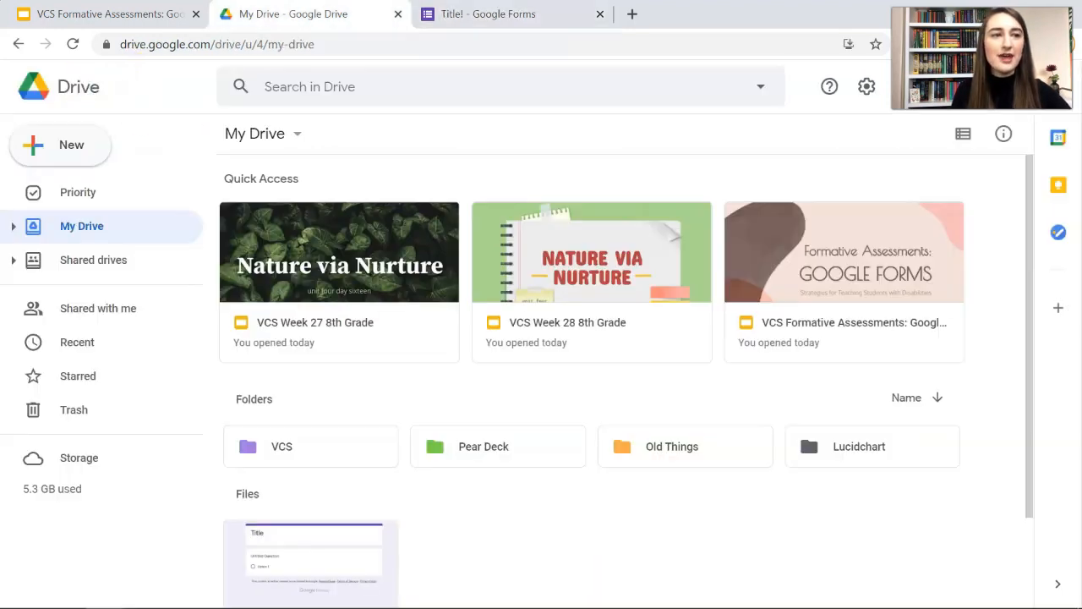
scroll(down, 3)
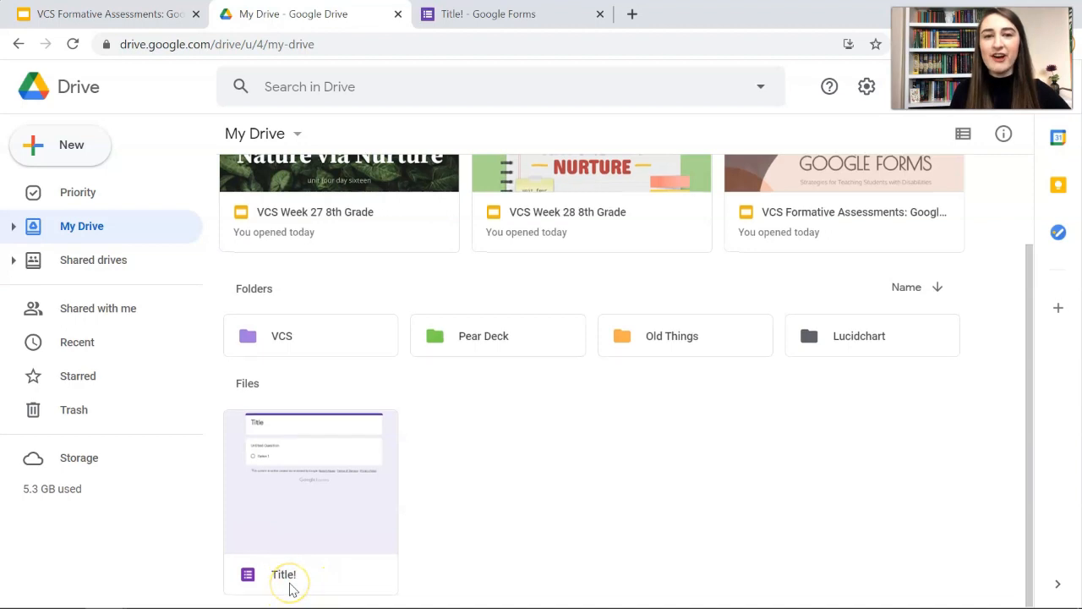
double_click(284, 574)
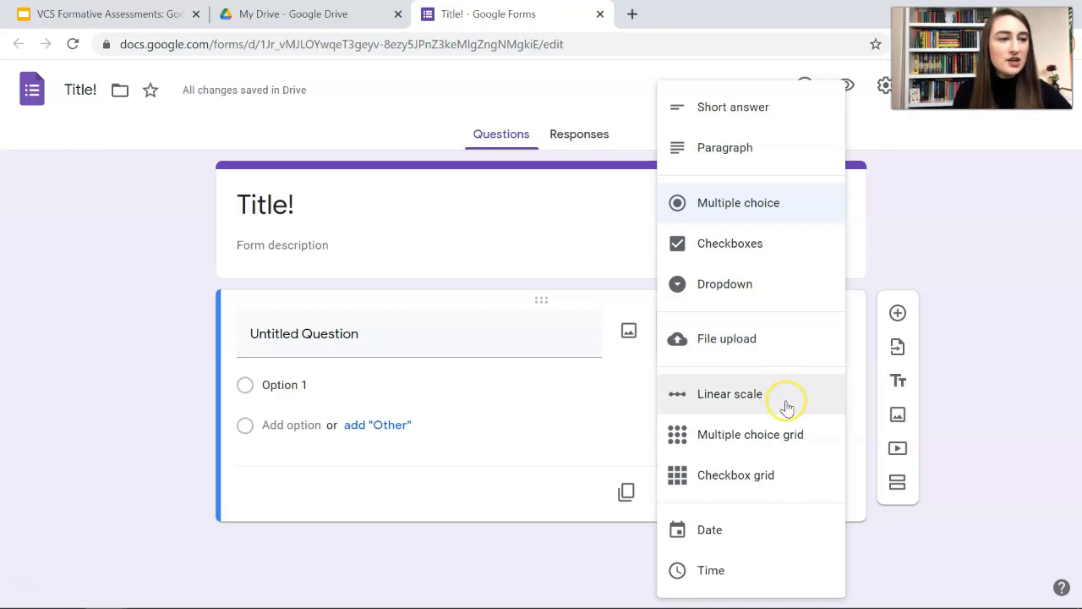
mouse_move(786, 486)
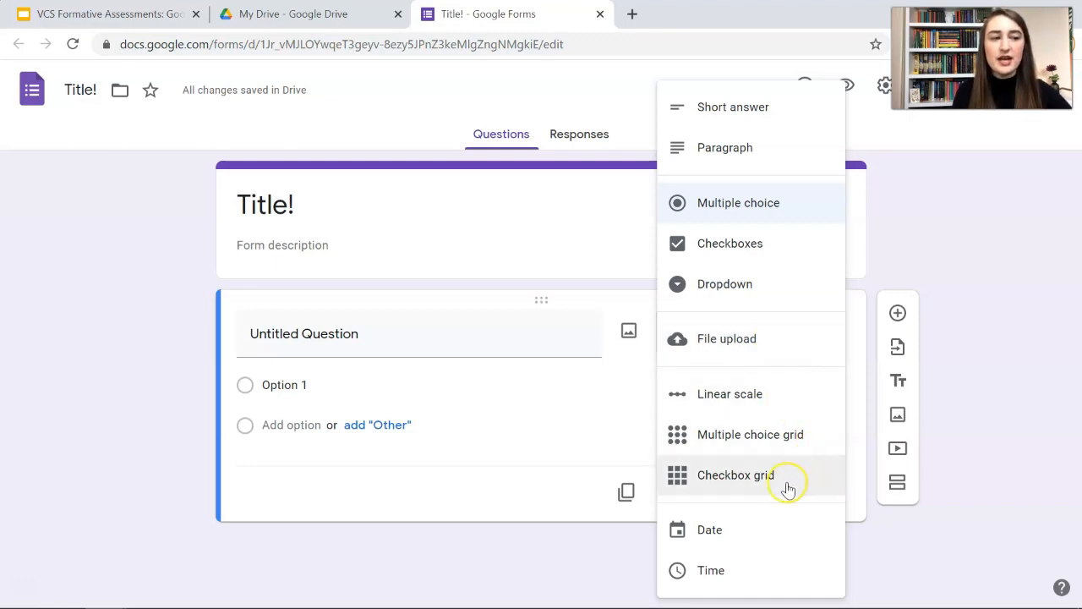
mouse_move(738, 569)
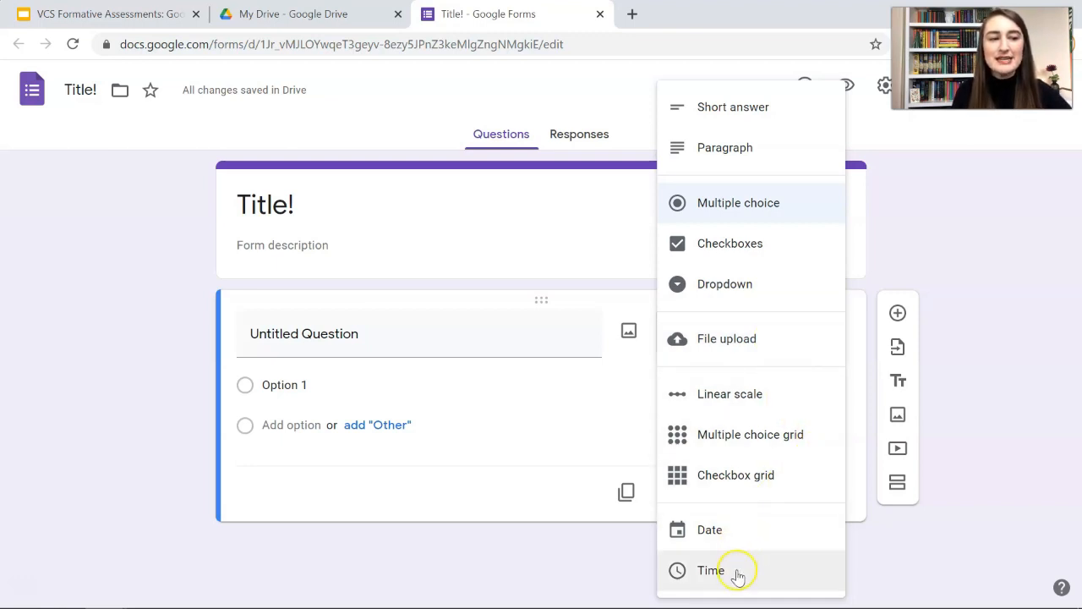
- Make 'What is your name?' a required short-answer question
click(732, 107)
text(What is your name?)
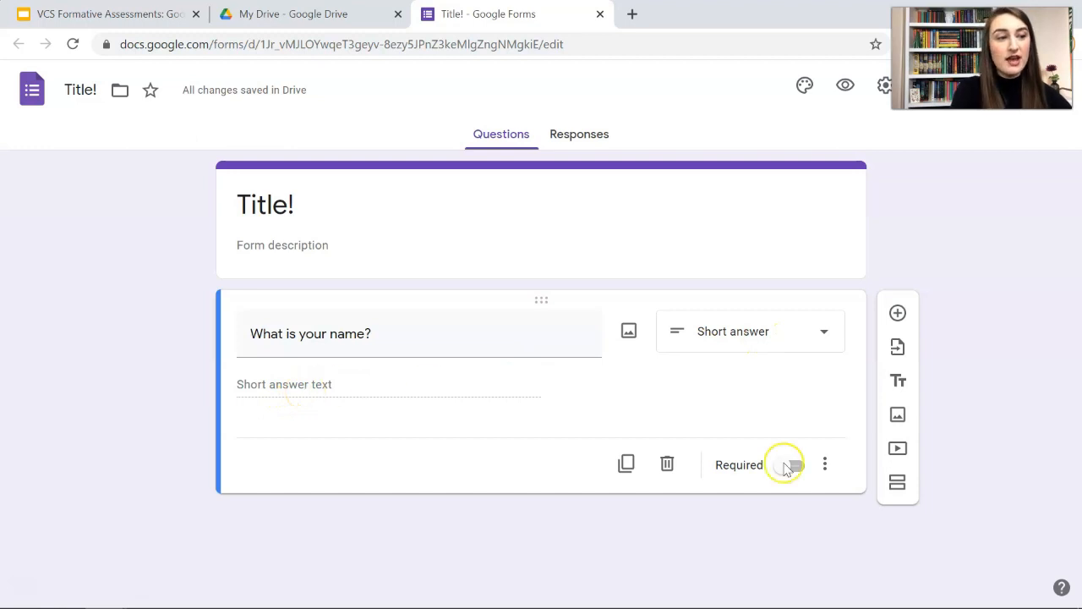
click(789, 464)
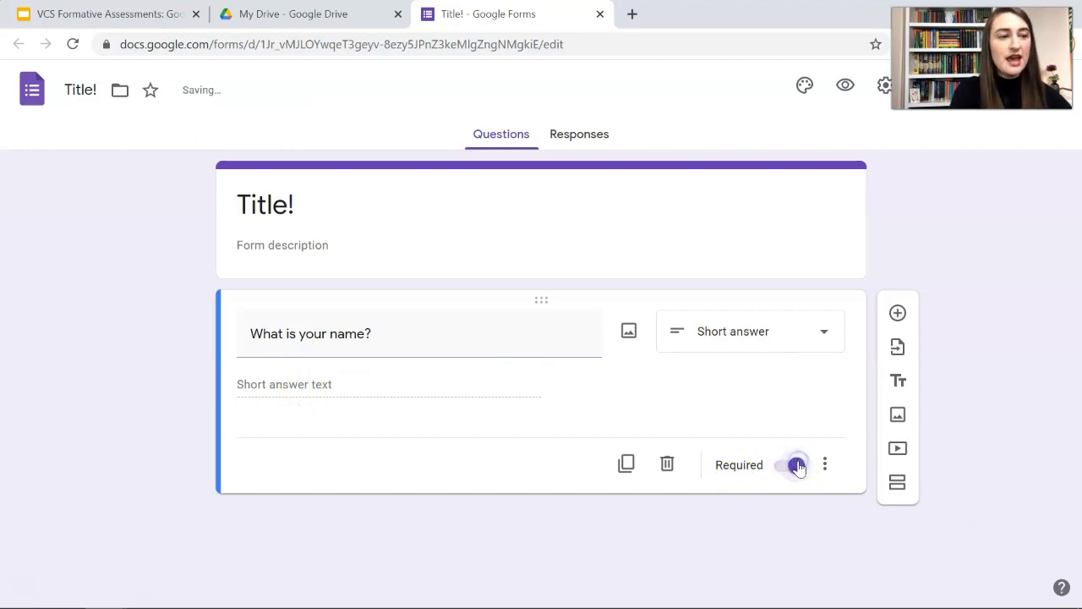
click(791, 465)
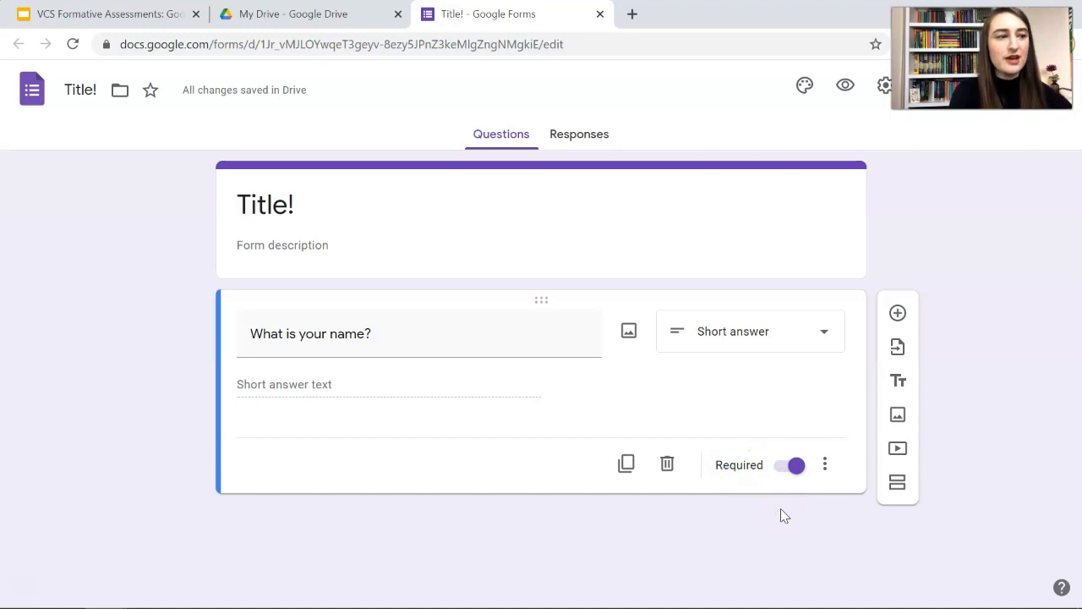
mouse_move(898, 313)
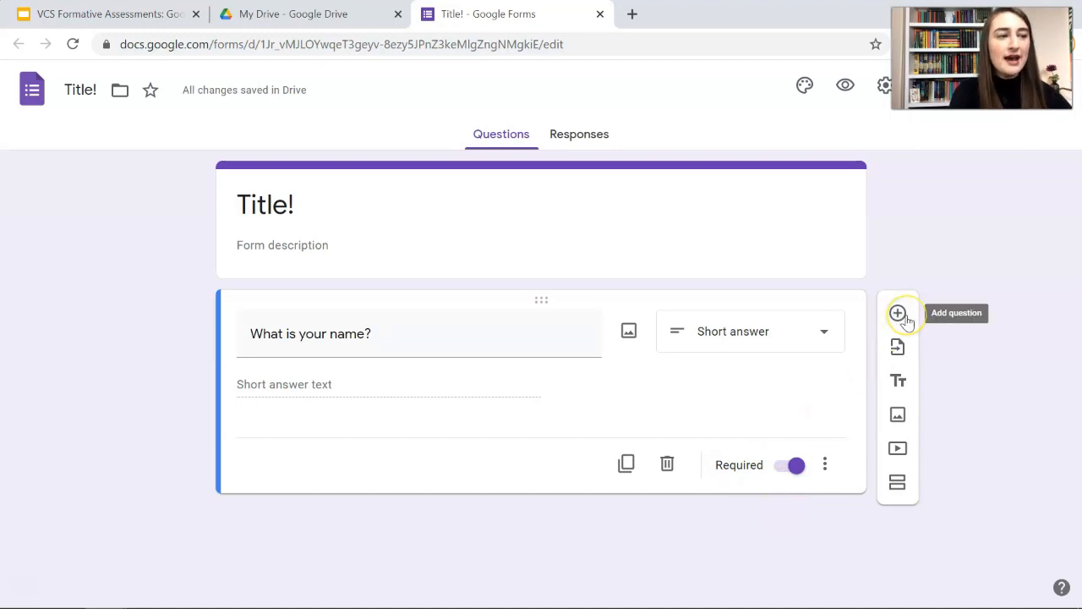
- Add a question and a 'Personal Information' title block above the birth date question
click(897, 313)
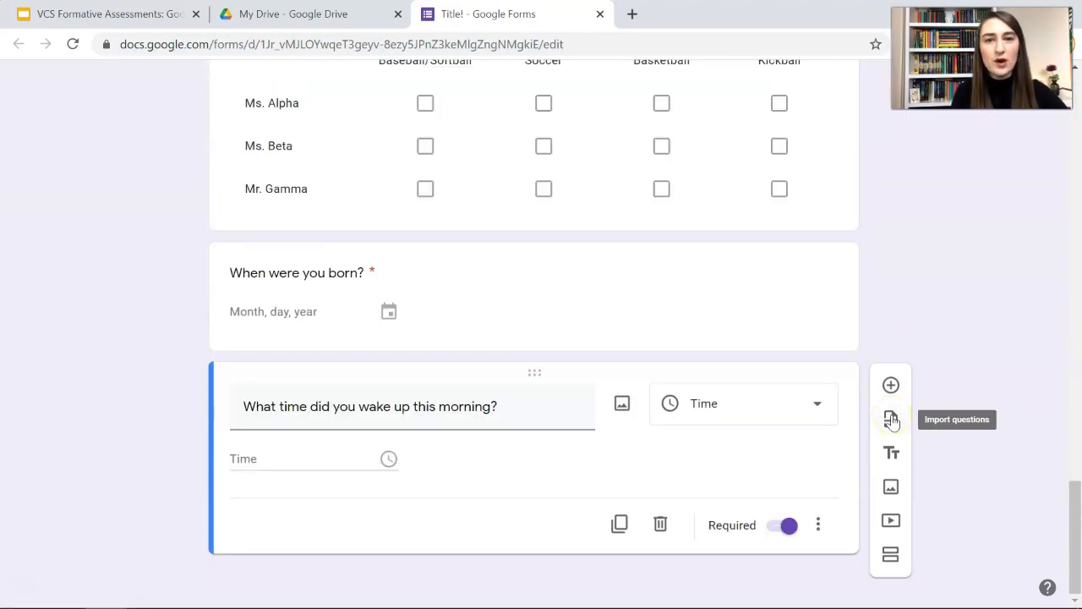
mouse_move(890, 452)
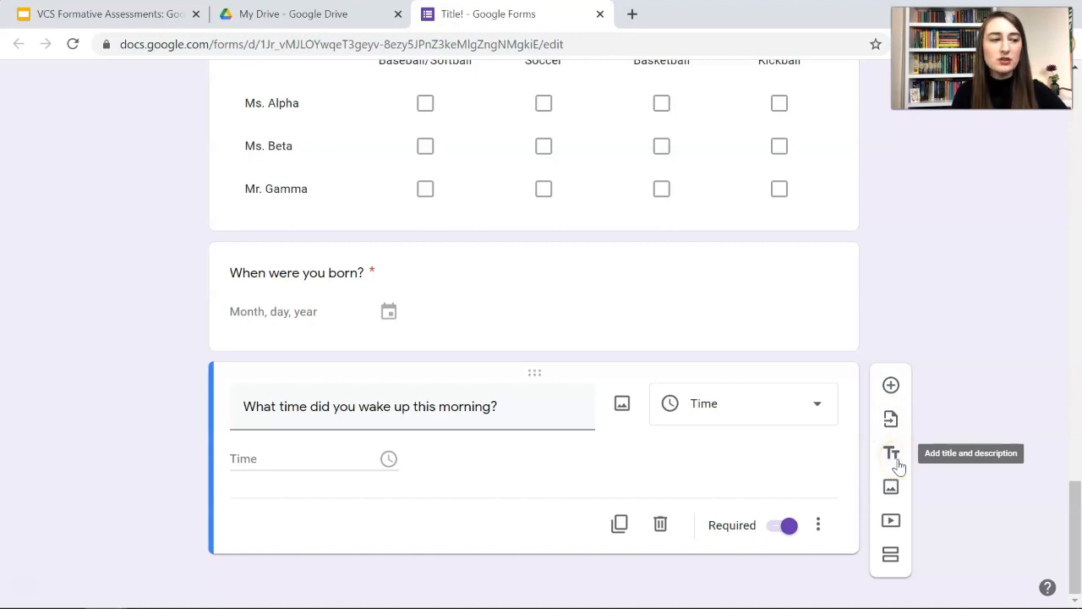
click(890, 452)
text(Personal Information)
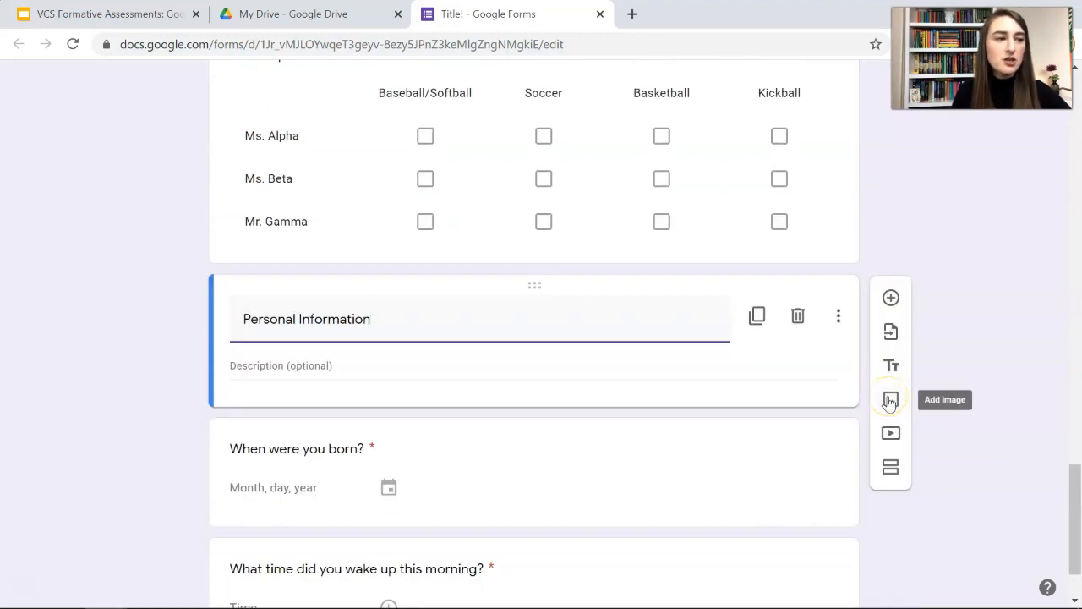
mouse_move(891, 432)
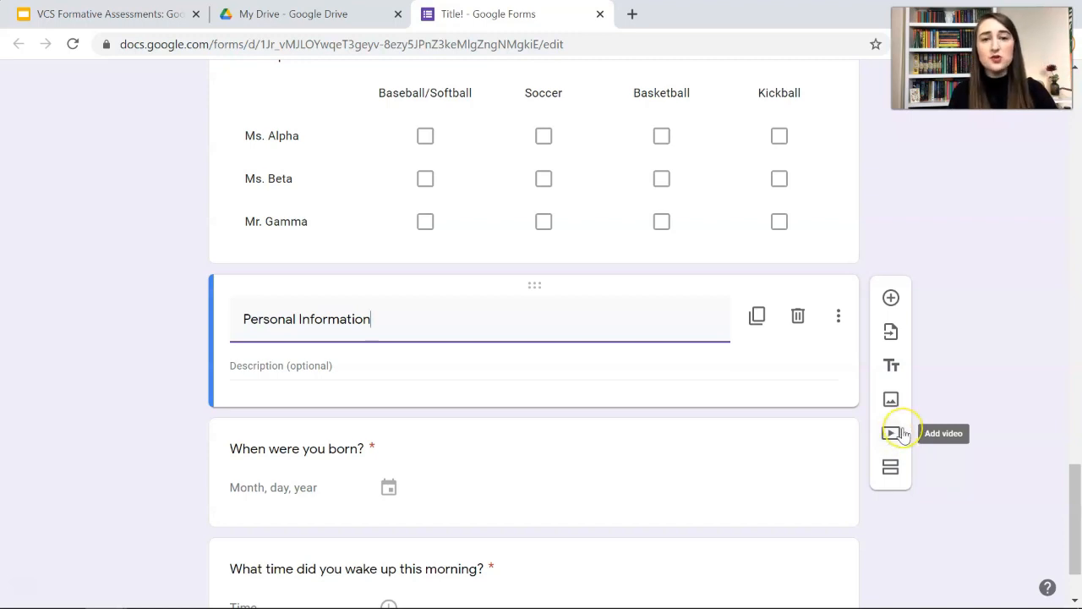
mouse_move(890, 433)
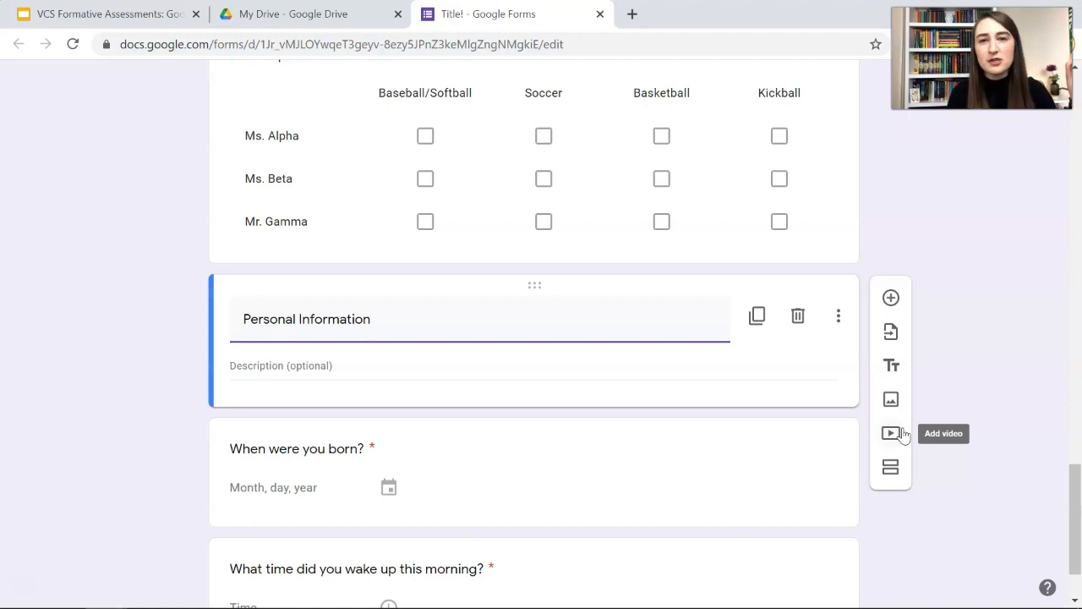
click(368, 319)
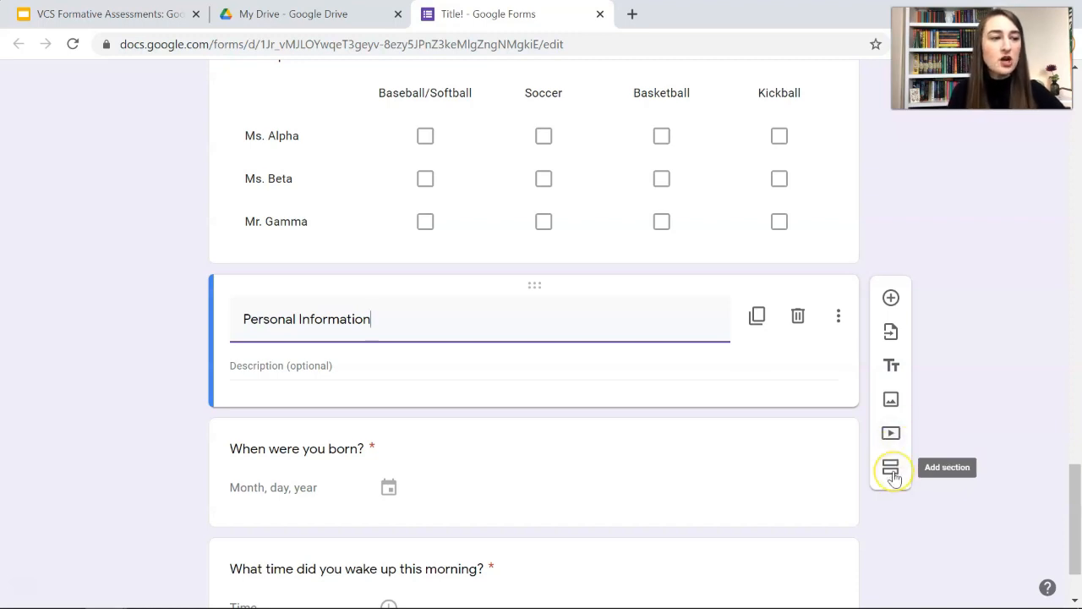
- Title the second section 'Likes & Dislikes' and review the three sections
scroll(down, 3)
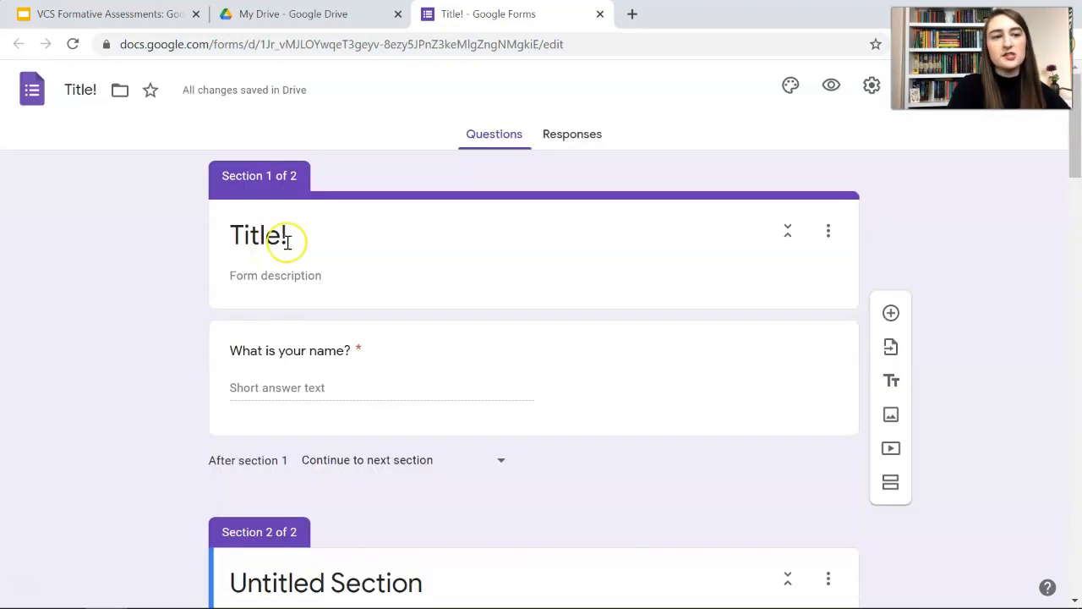
scroll(down, 3)
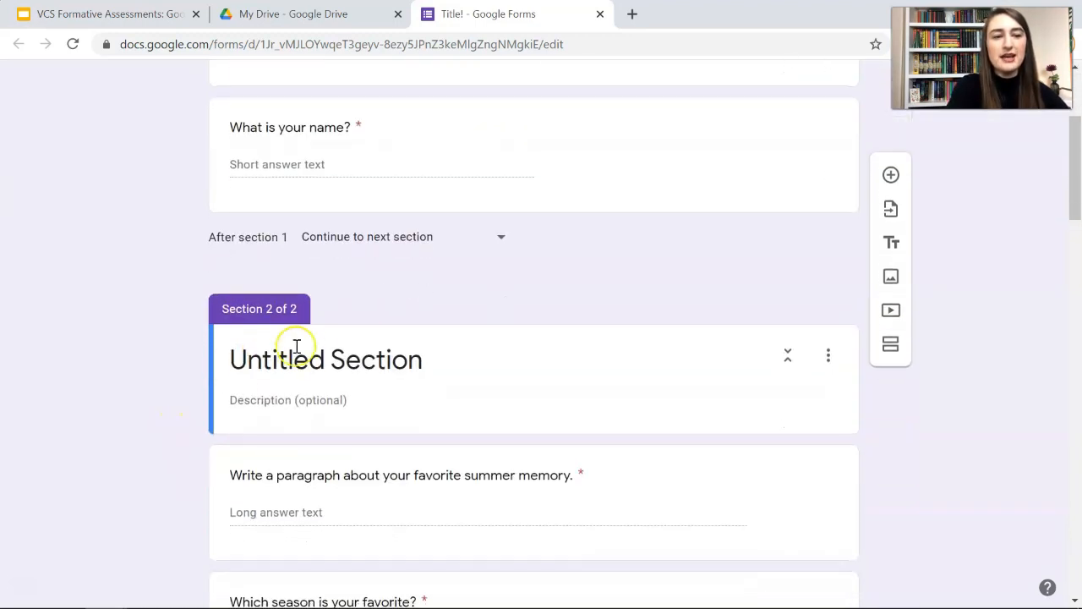
text(Likes & Dislikes)
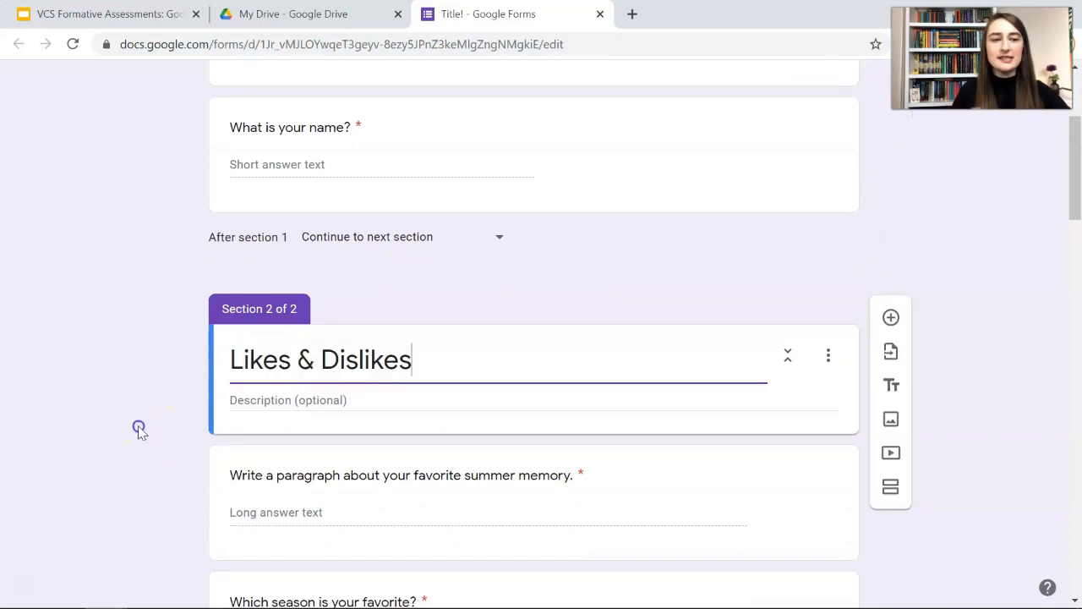
scroll(down, 3)
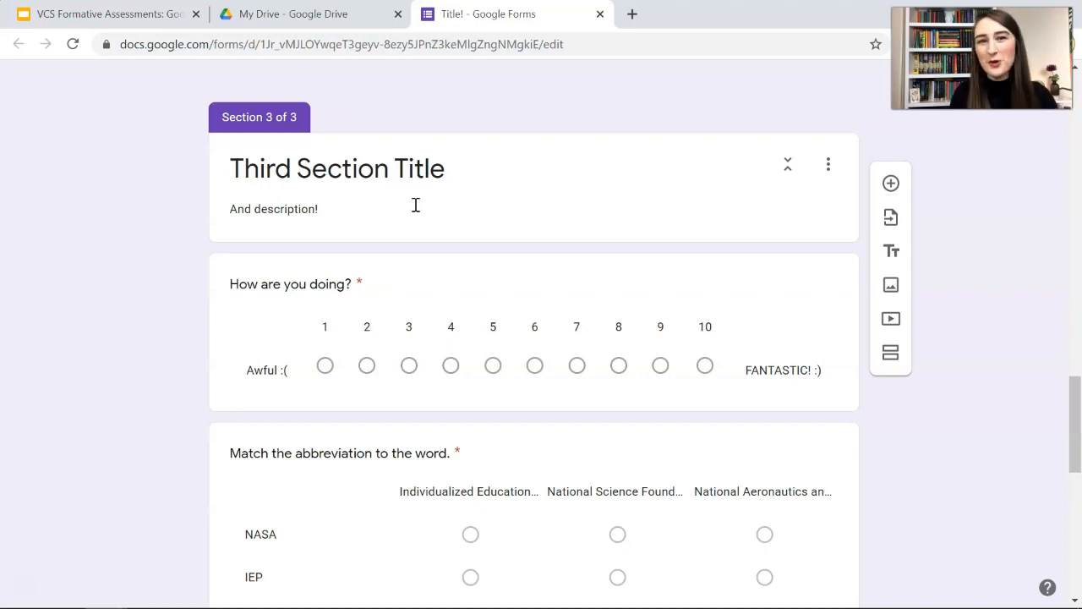
scroll(up, 3)
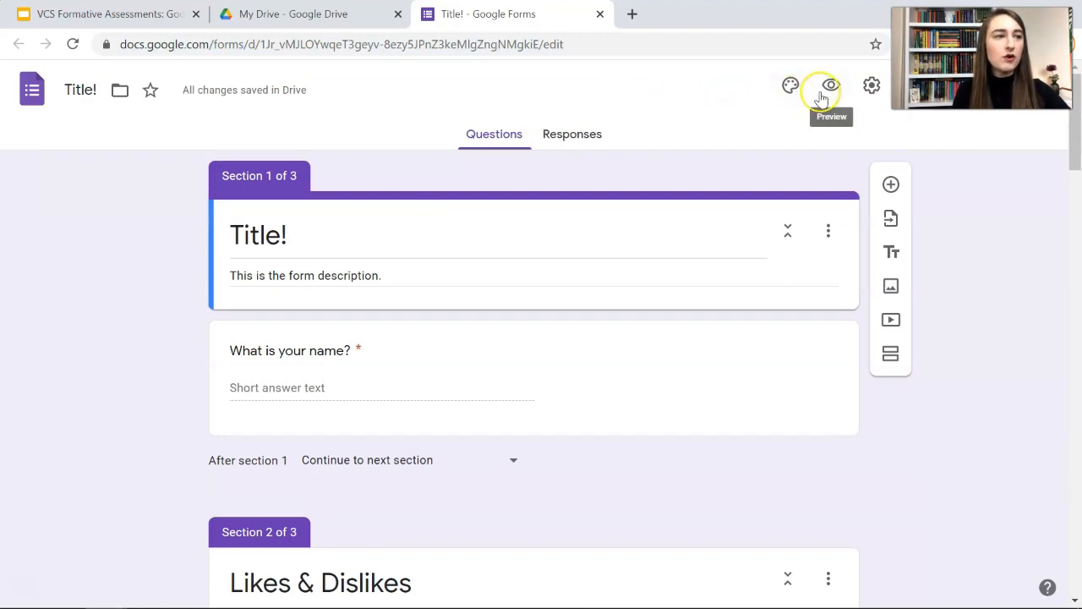
- Preview the form and try to continue with the required name field empty
click(830, 85)
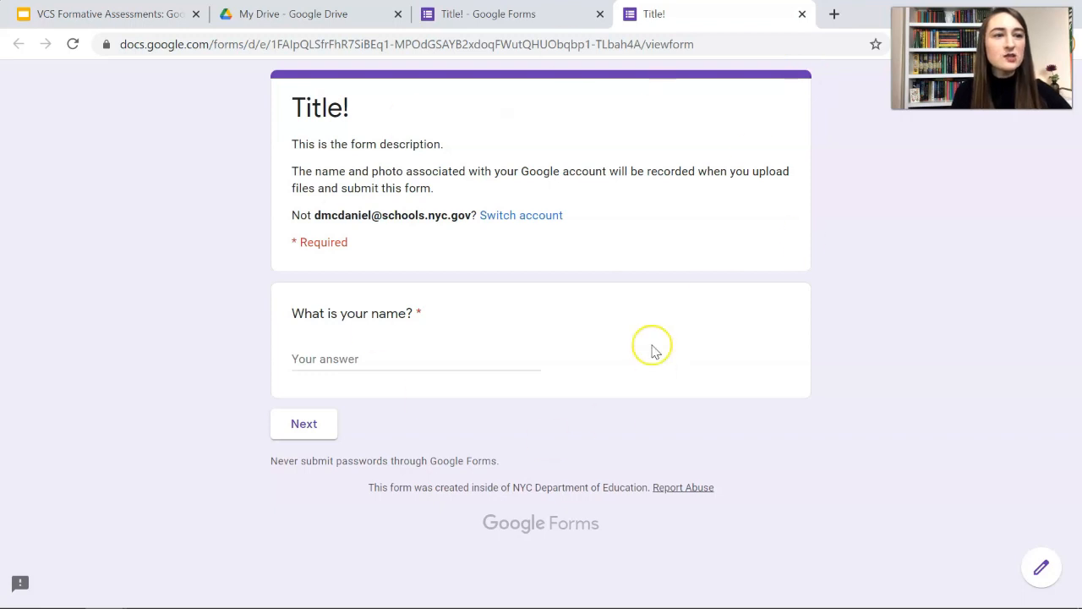
mouse_move(292, 146)
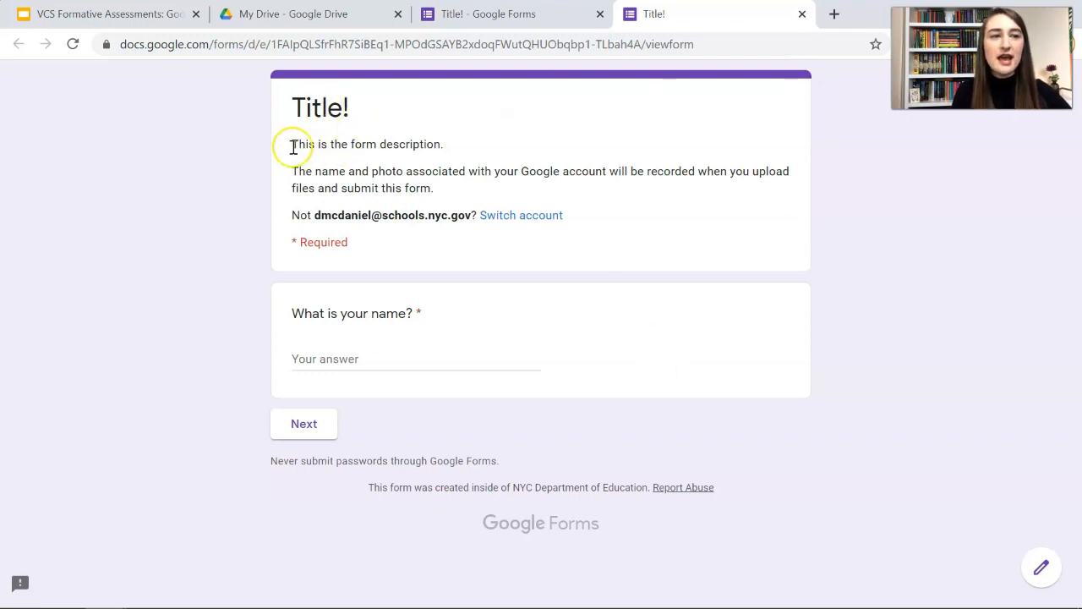
drag(291, 143, 444, 144)
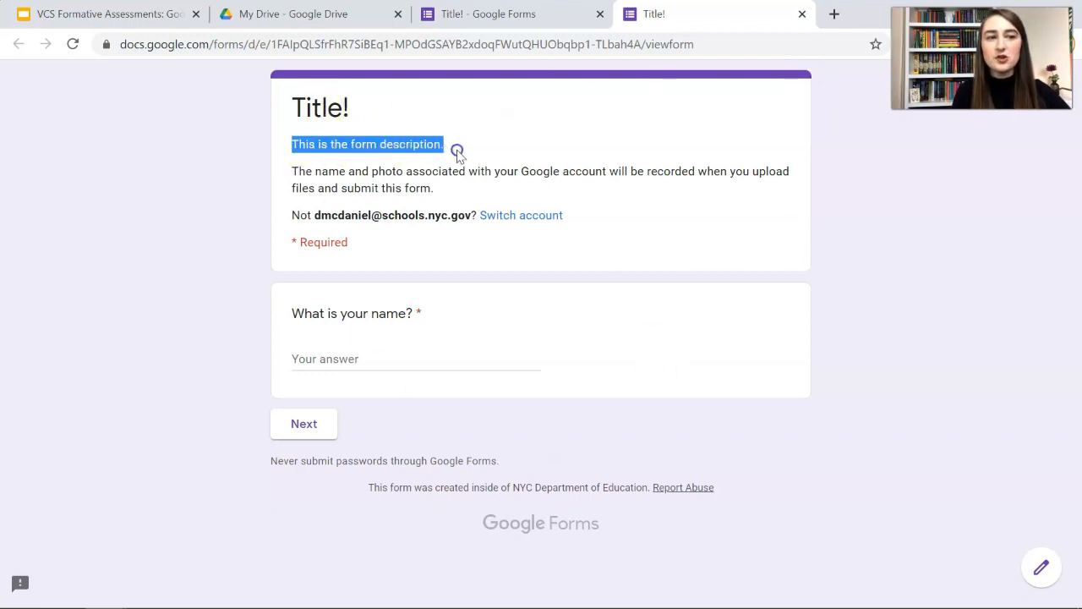
text(kjhkjh)
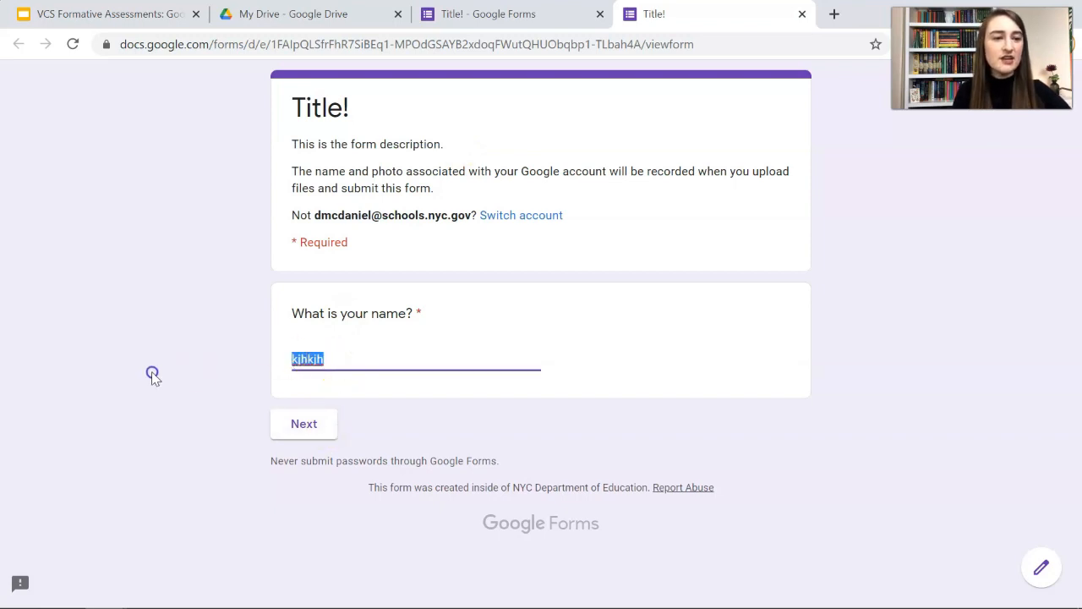
click(303, 424)
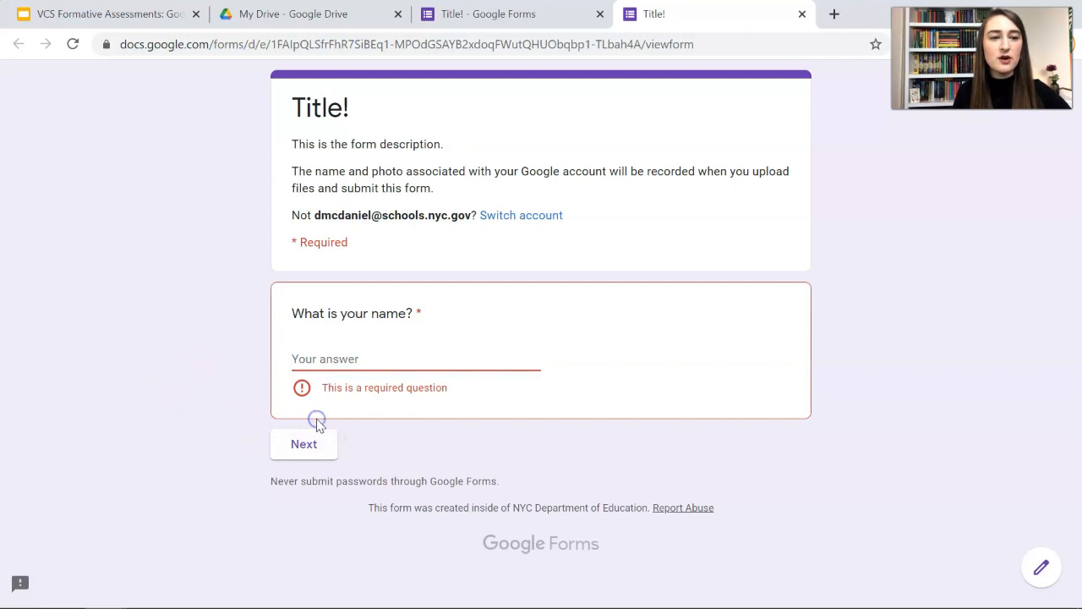
- Move to Likes & Dislikes, answer 'Hey', and cancel the file upload dialog
click(304, 443)
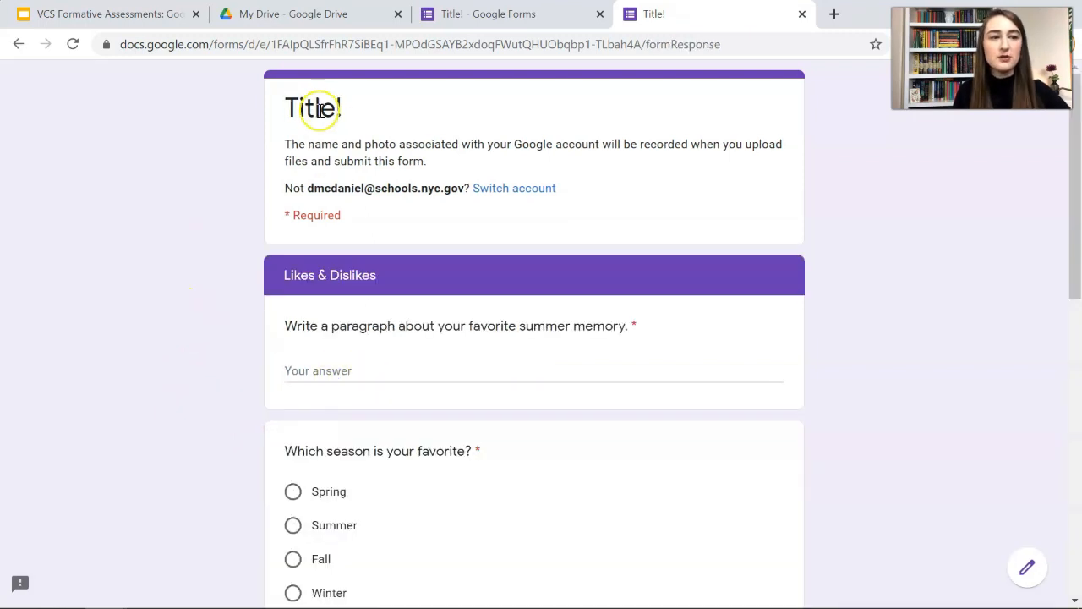
scroll(down, 3)
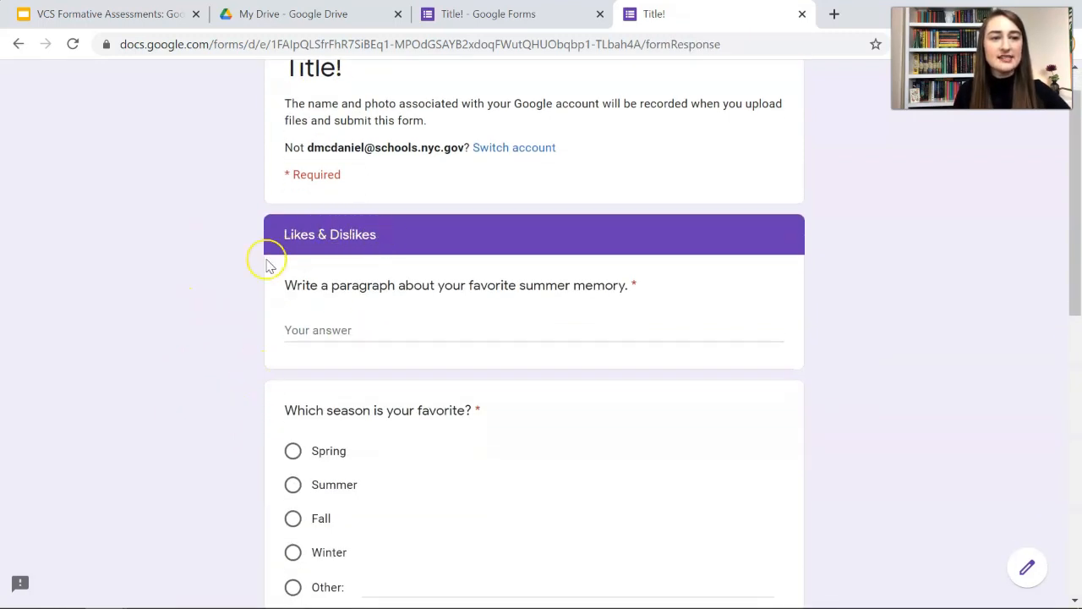
scroll(up, 3)
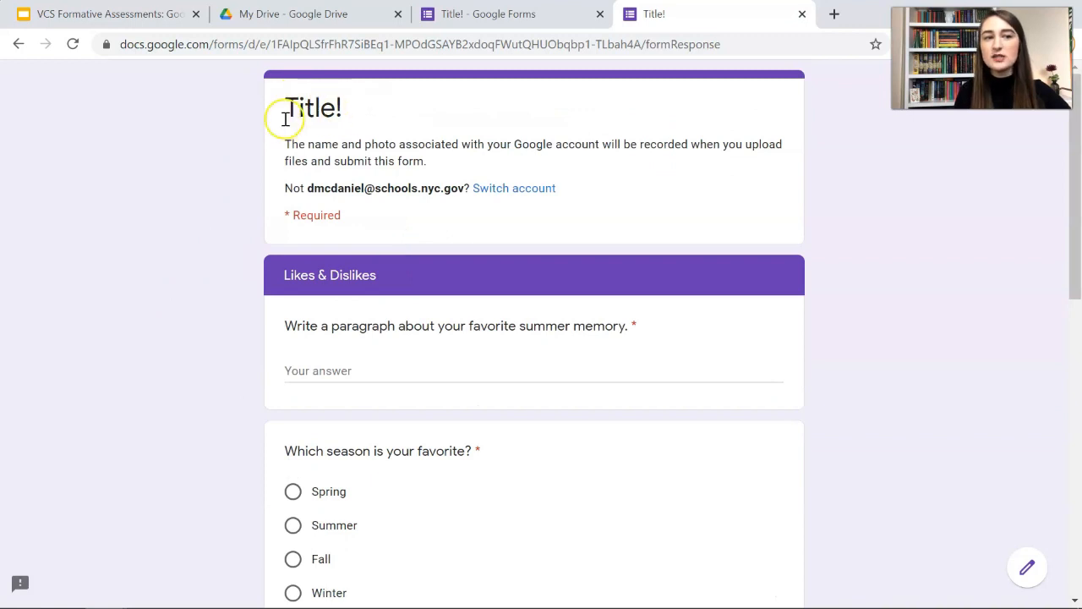
scroll(down, 3)
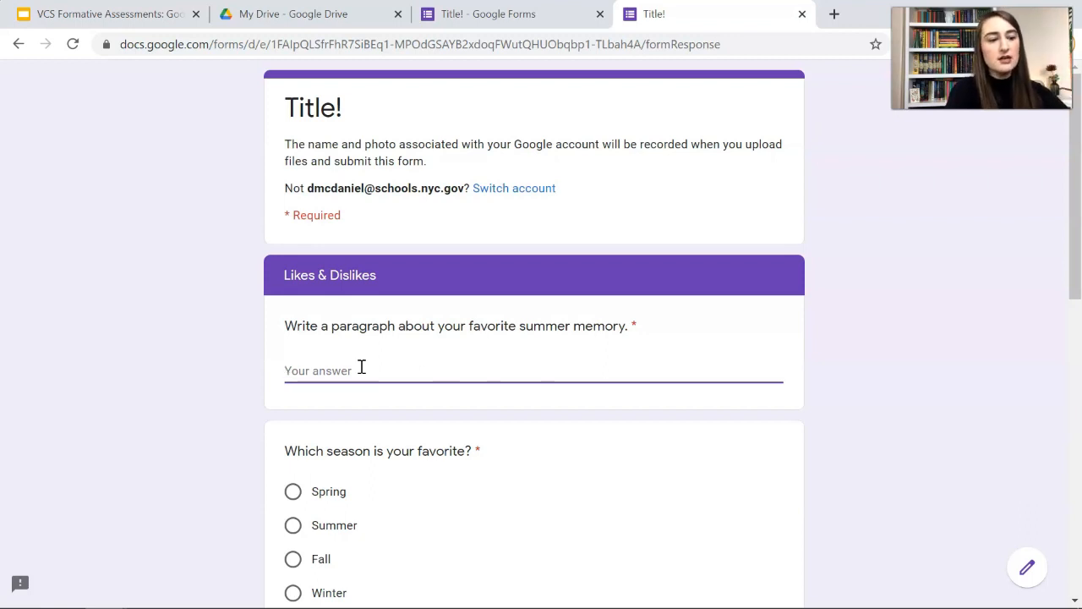
text(Hey)
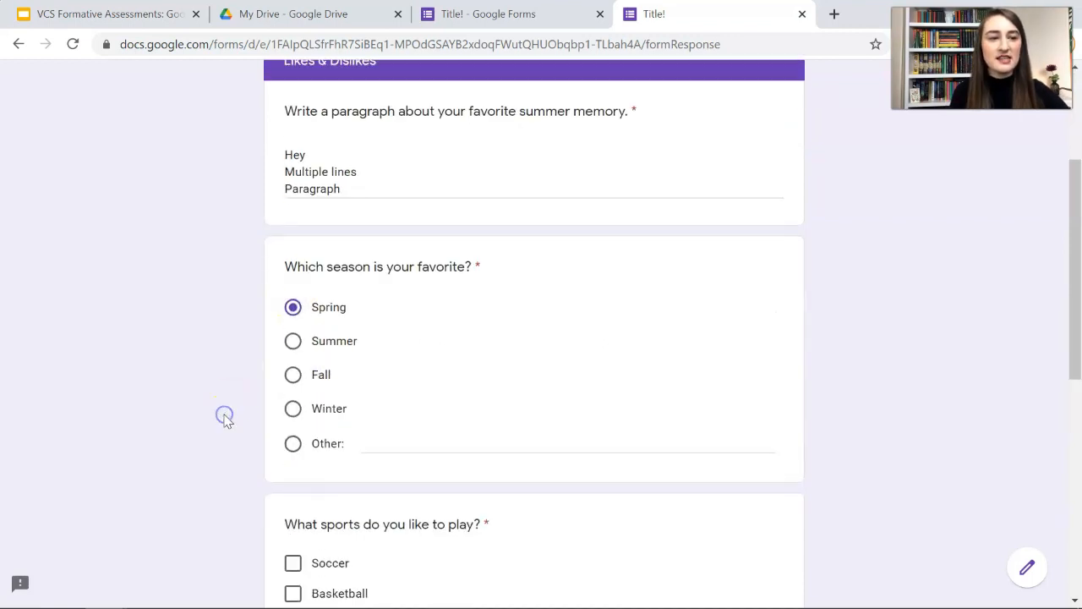
scroll(down, 3)
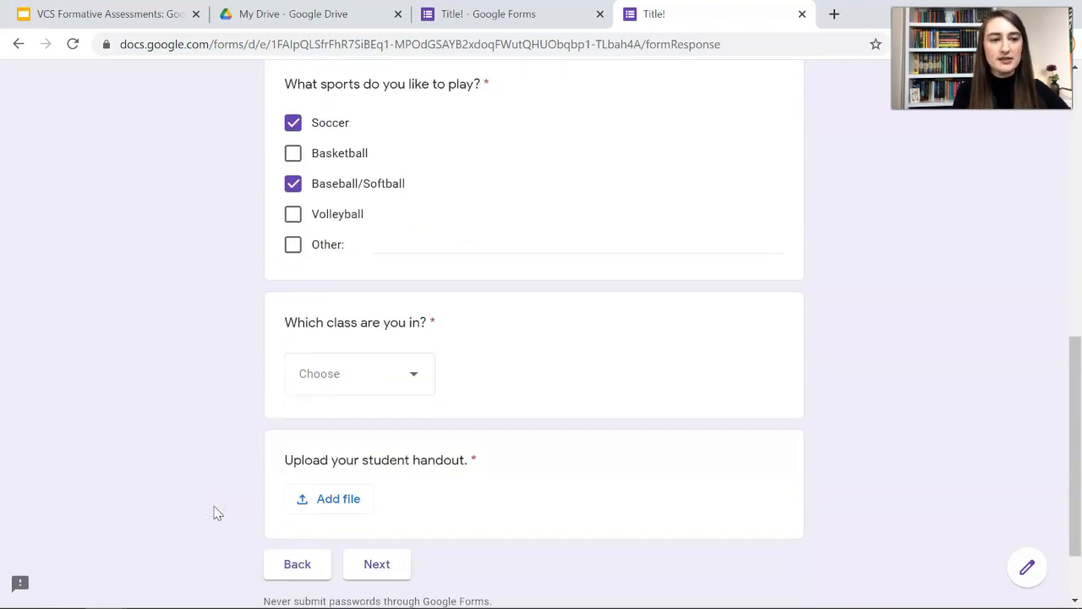
click(358, 374)
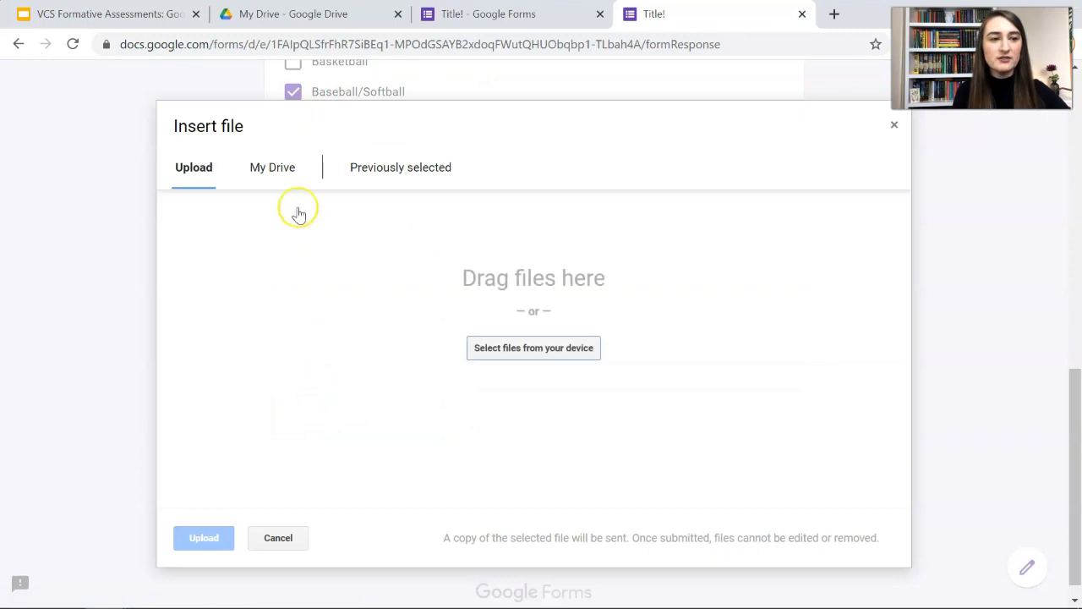
click(273, 167)
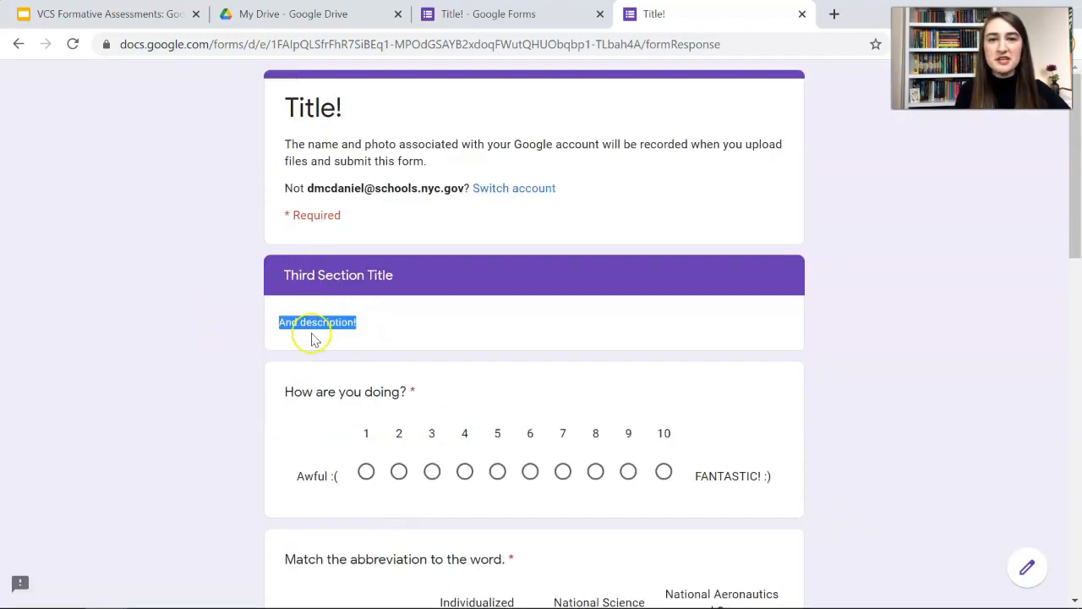
scroll(down, 3)
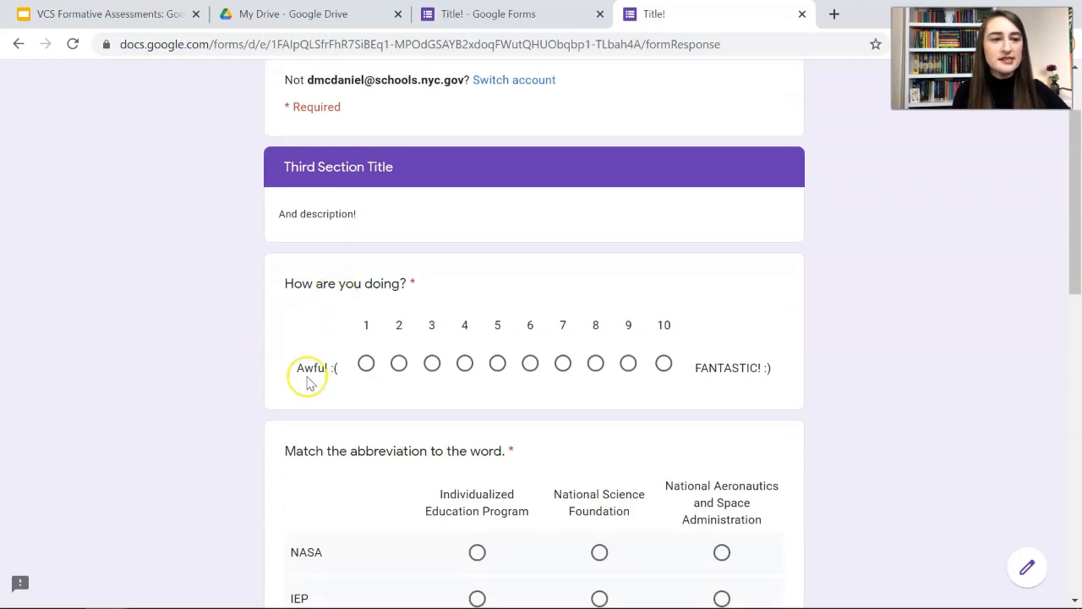
mouse_move(380, 367)
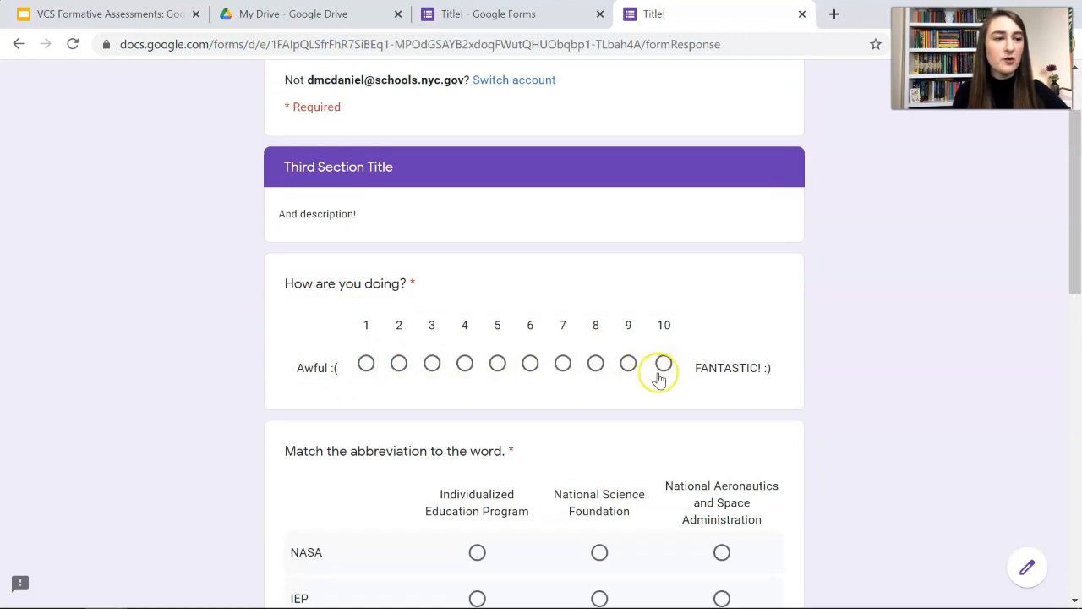
- Rate 10, match abbreviations, tick Kickball, set birth date and wake-up time, then submit
click(664, 363)
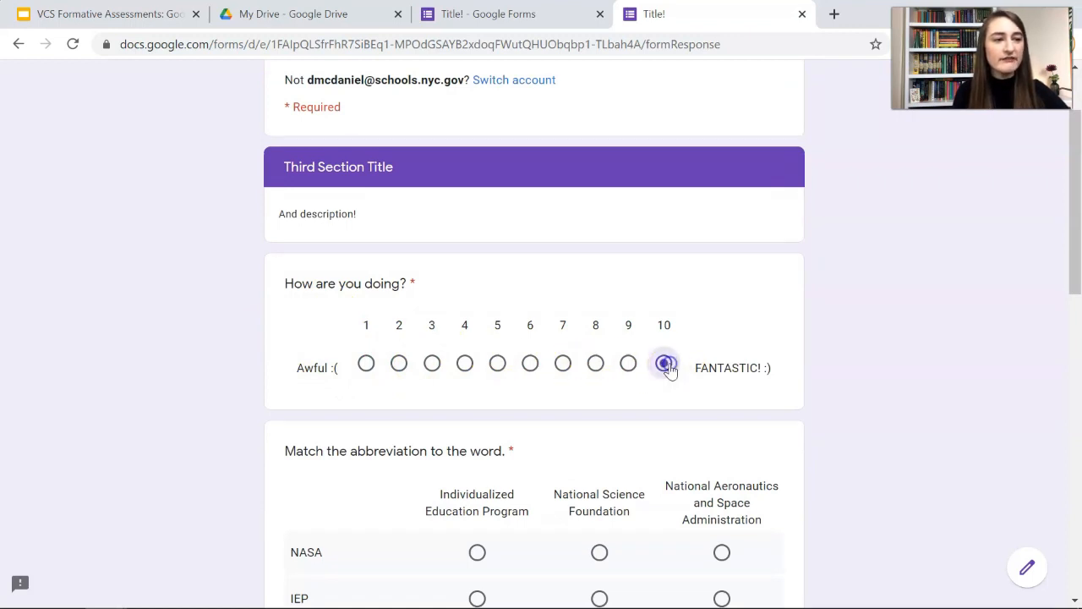
click(599, 349)
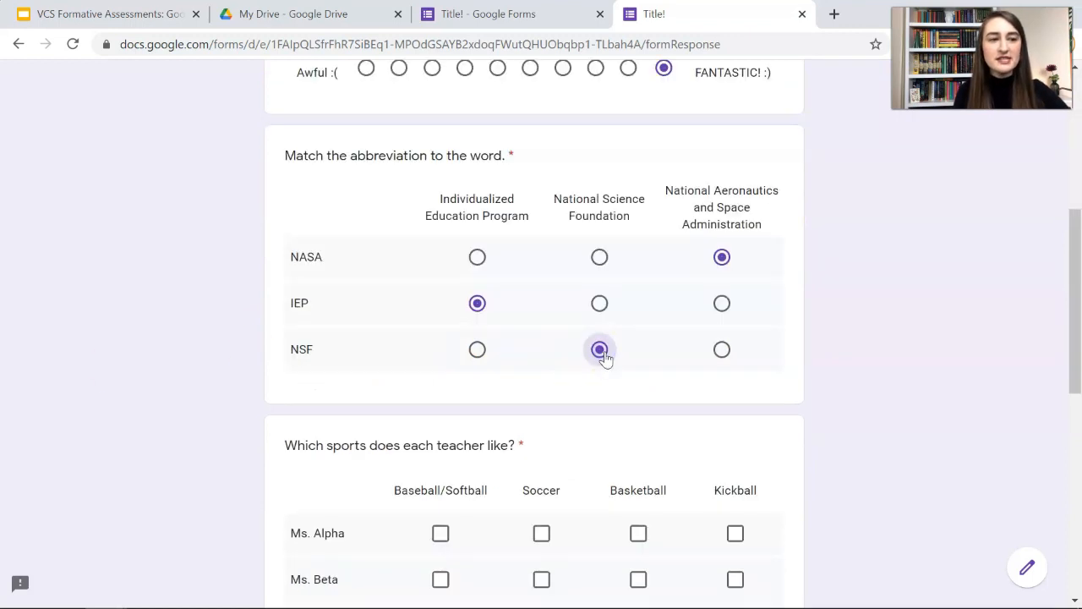
click(598, 349)
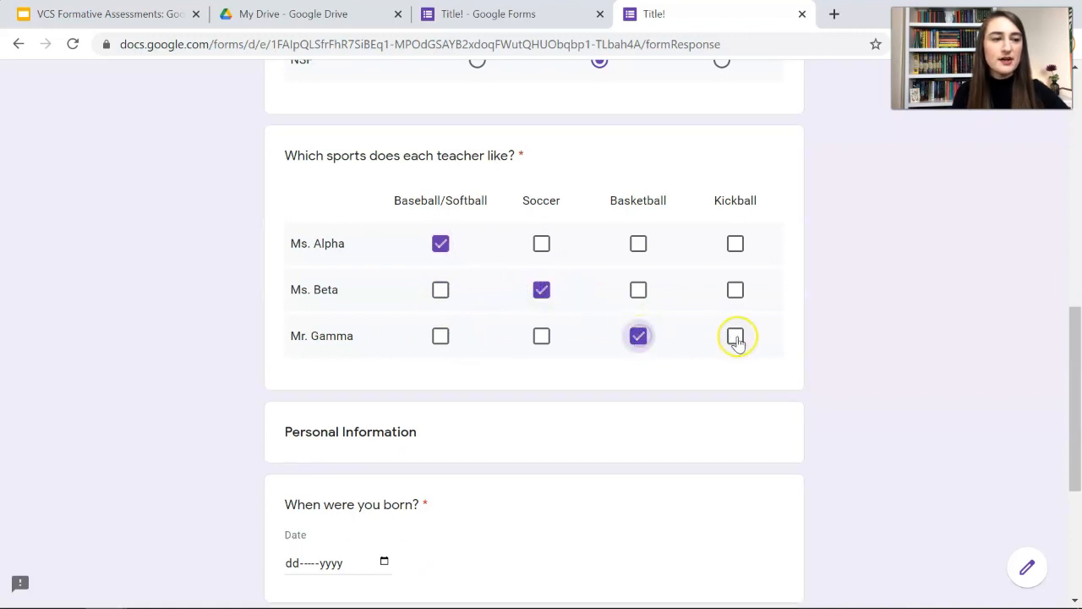
click(735, 336)
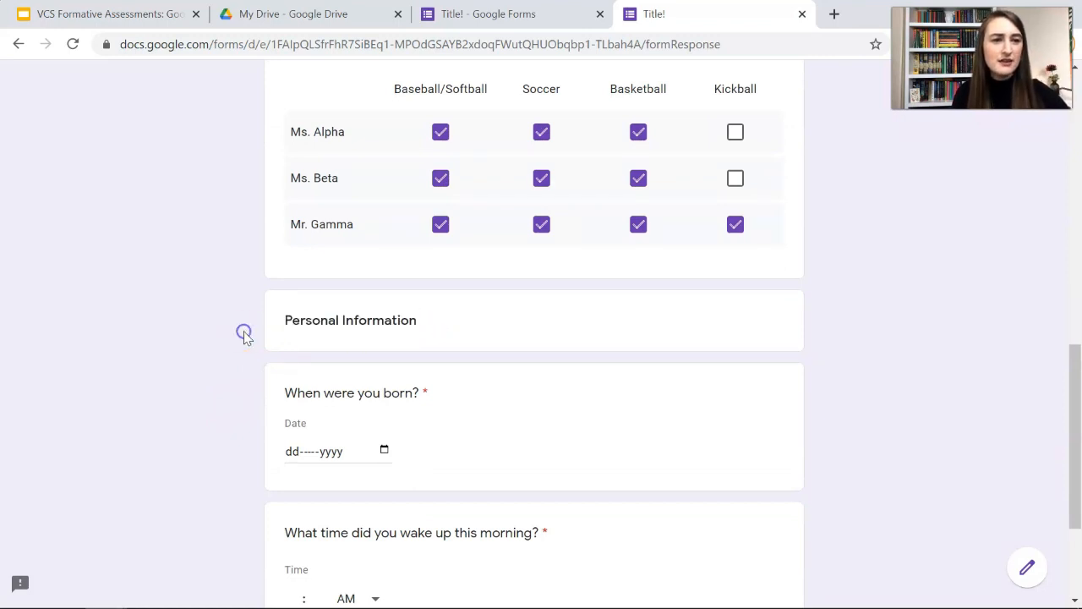
click(384, 325)
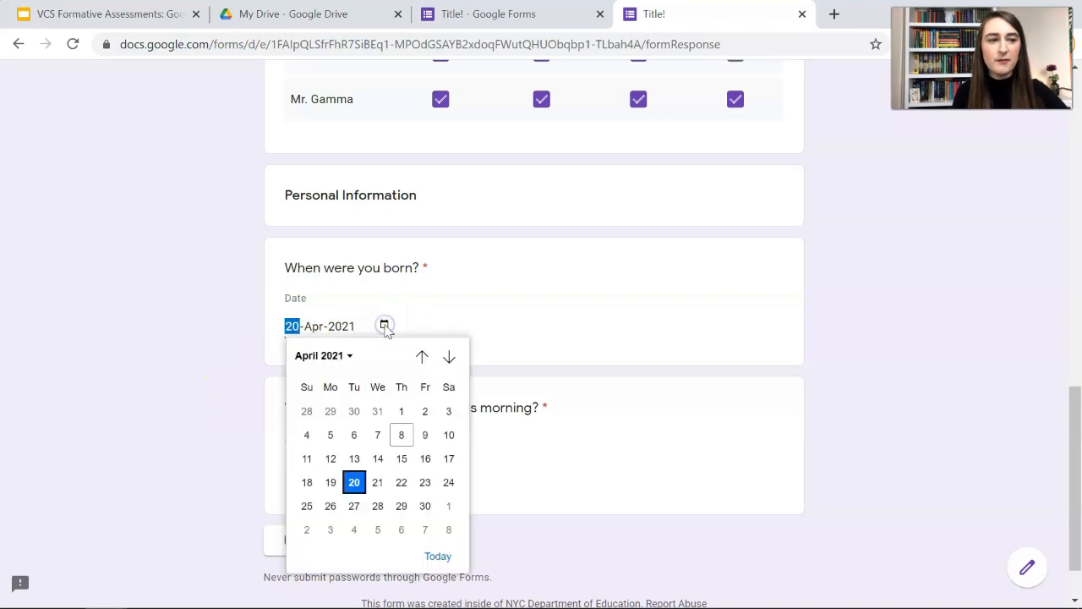
click(324, 354)
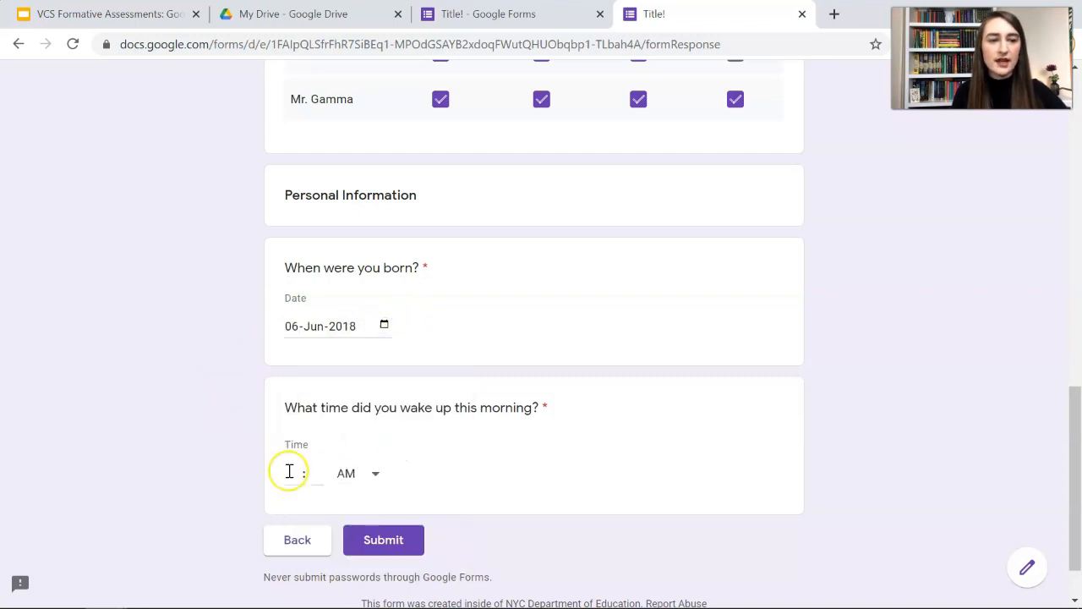
click(290, 473)
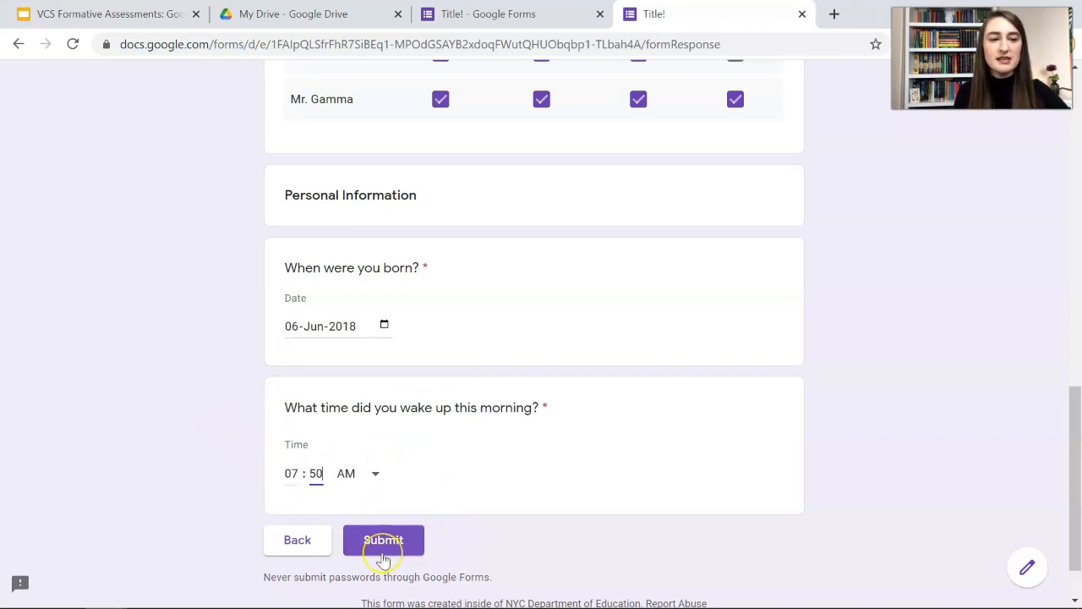
click(383, 540)
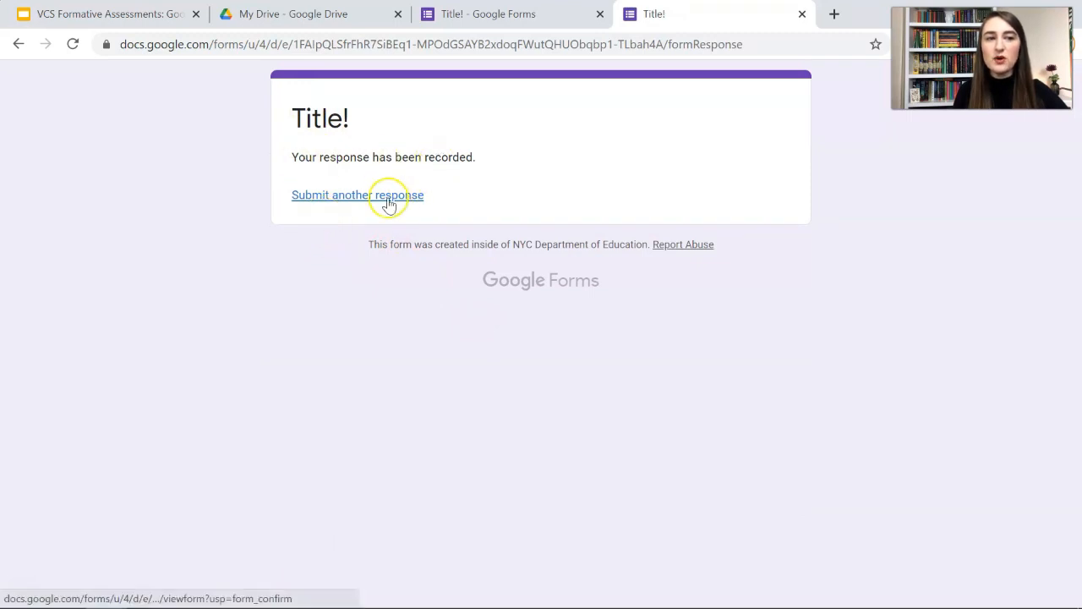
mouse_move(776, 36)
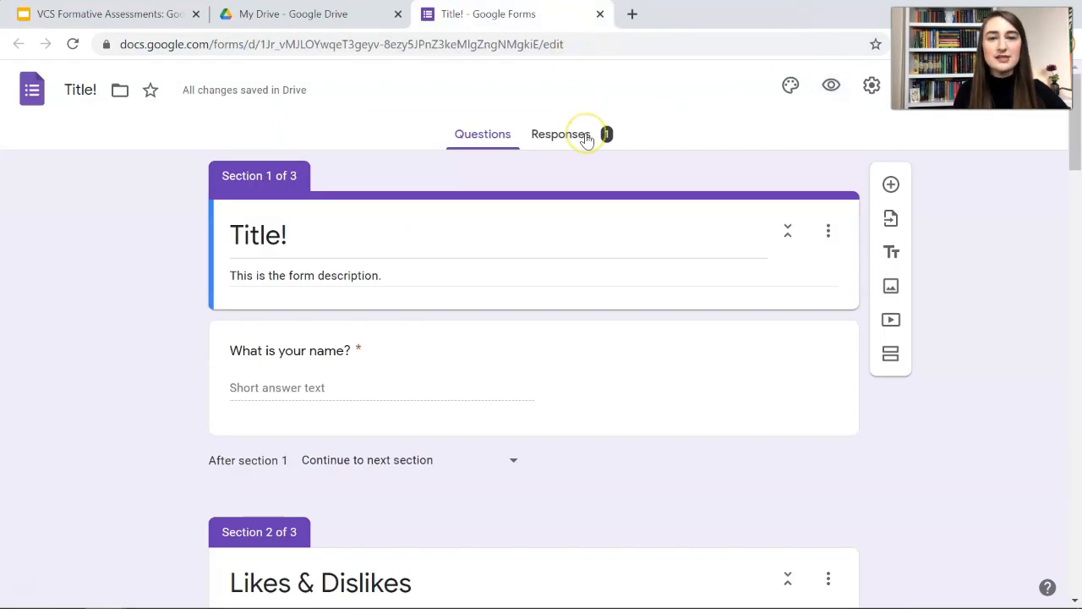
- Review the response summary, the abbreviation-matching question, and the individual response, then return to Questions
click(561, 133)
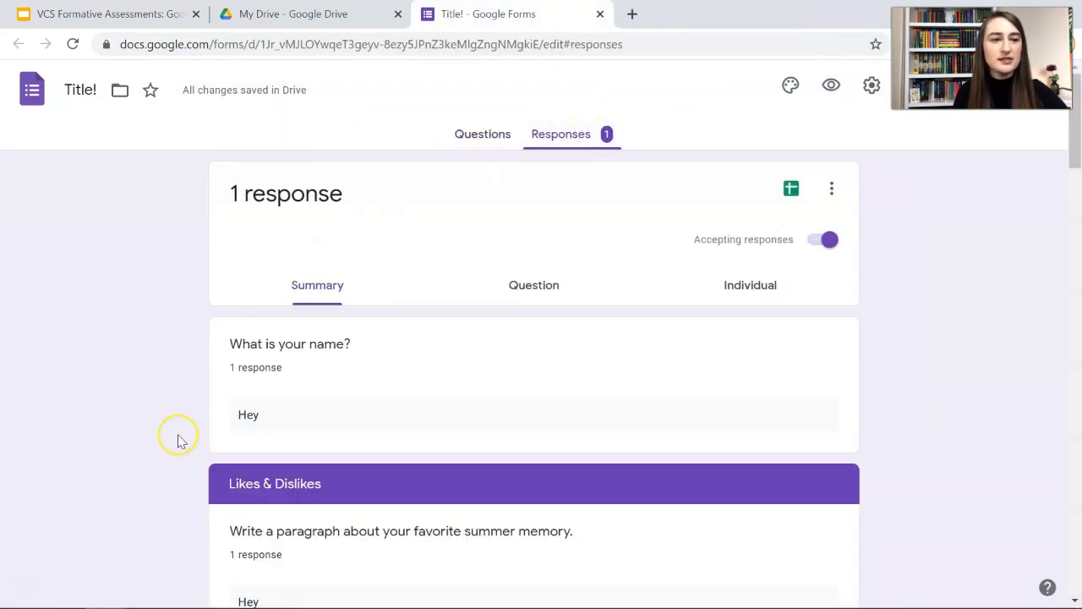
scroll(down, 3)
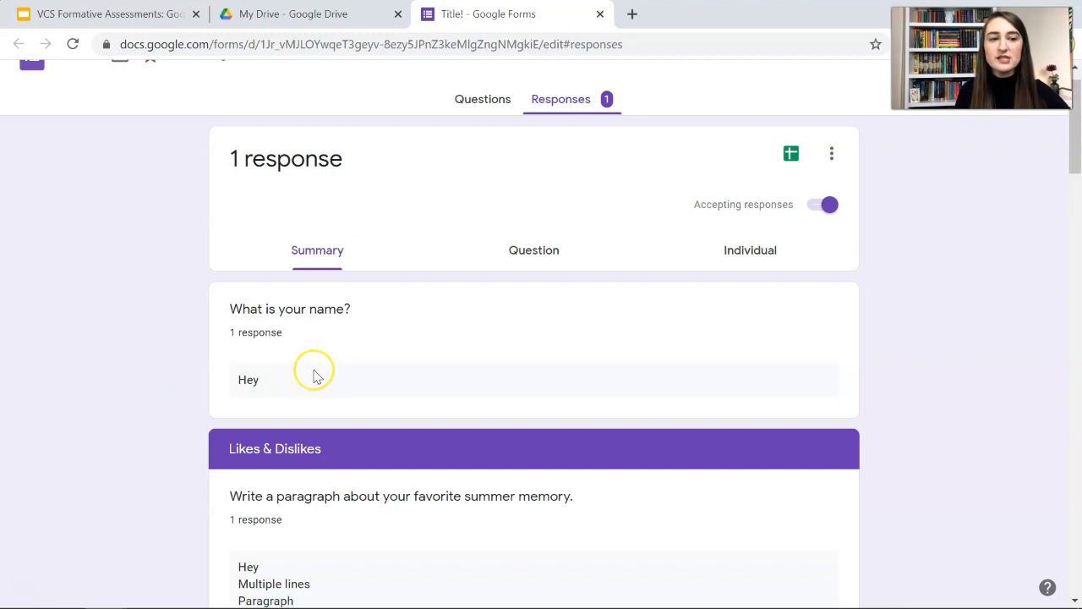
click(534, 250)
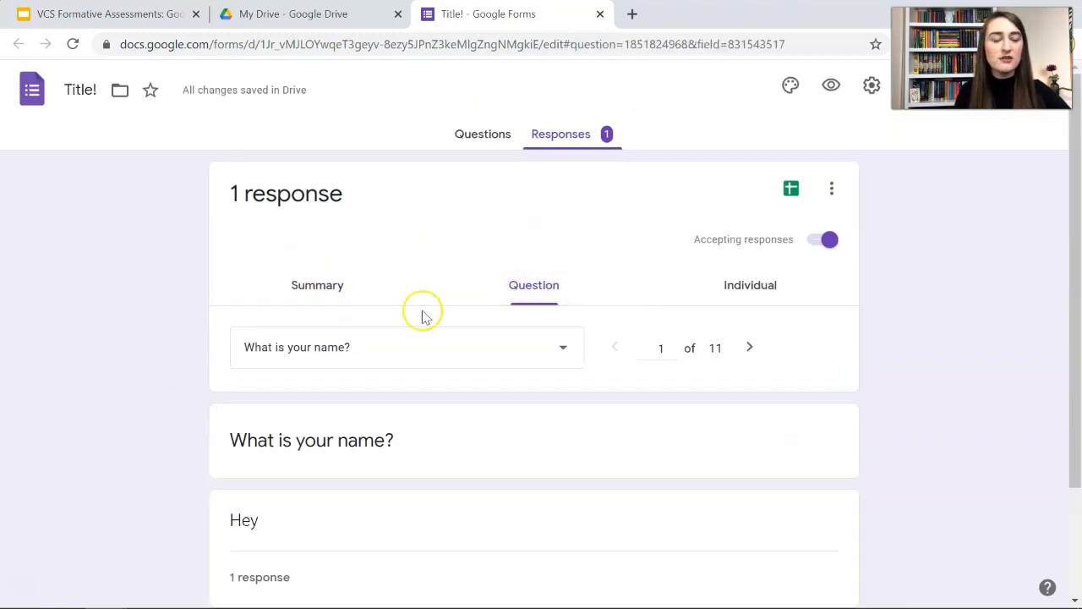
click(562, 347)
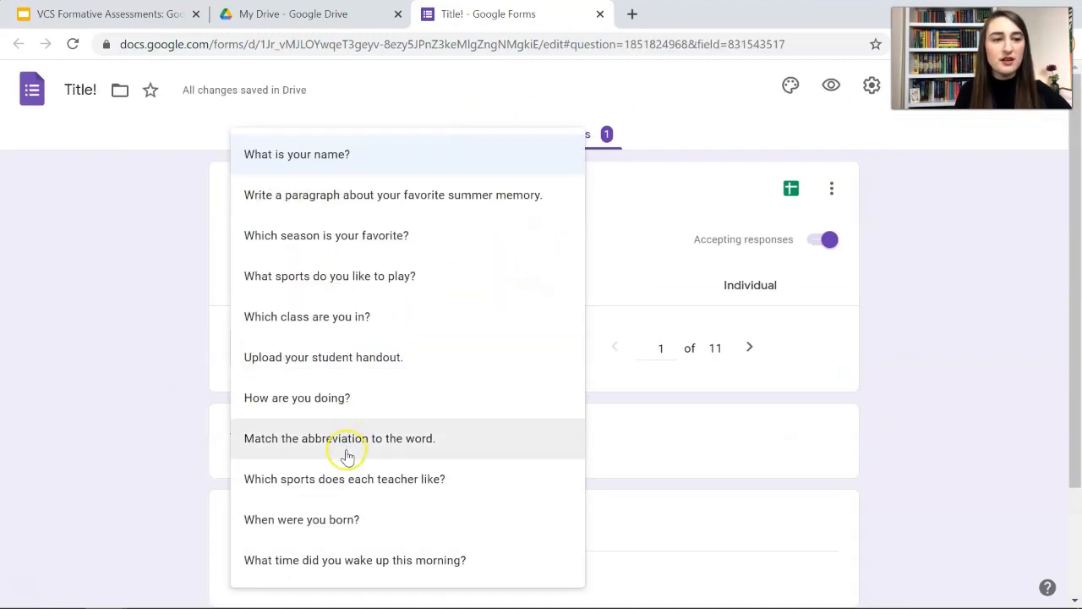
click(339, 438)
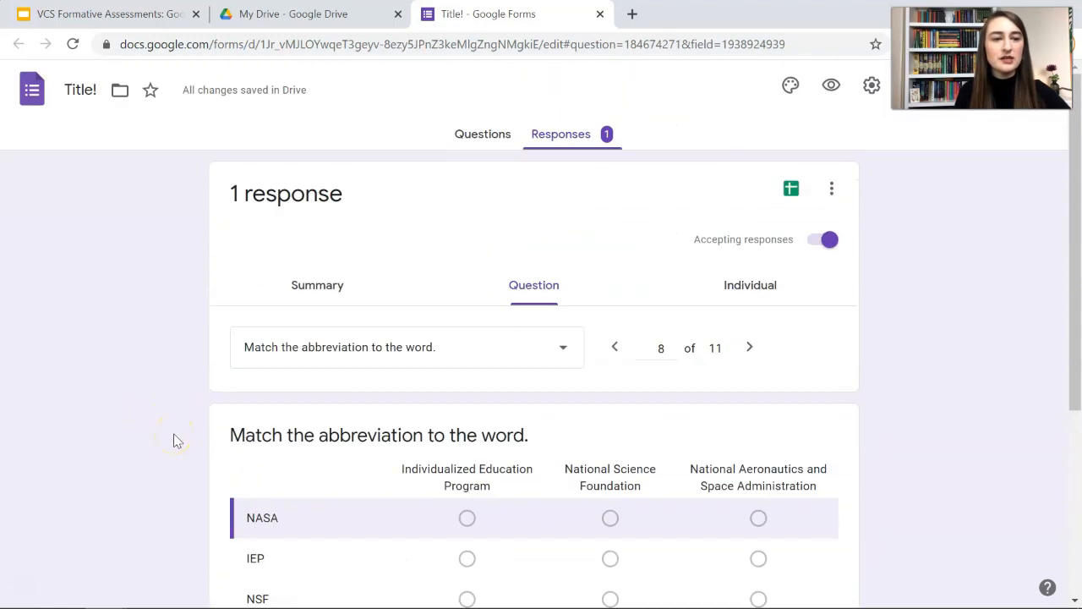
click(749, 285)
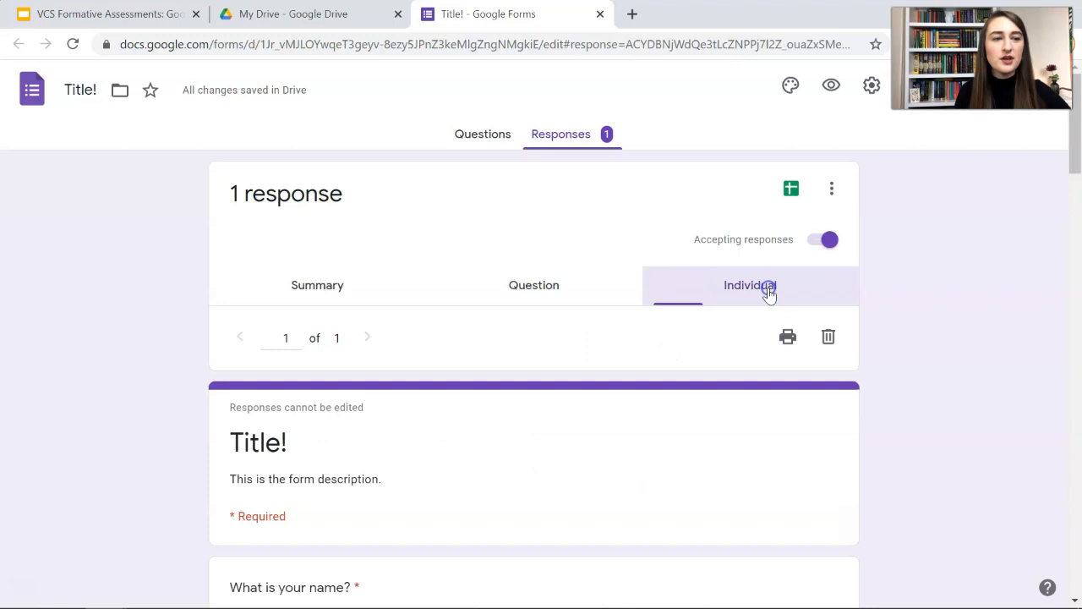
click(482, 133)
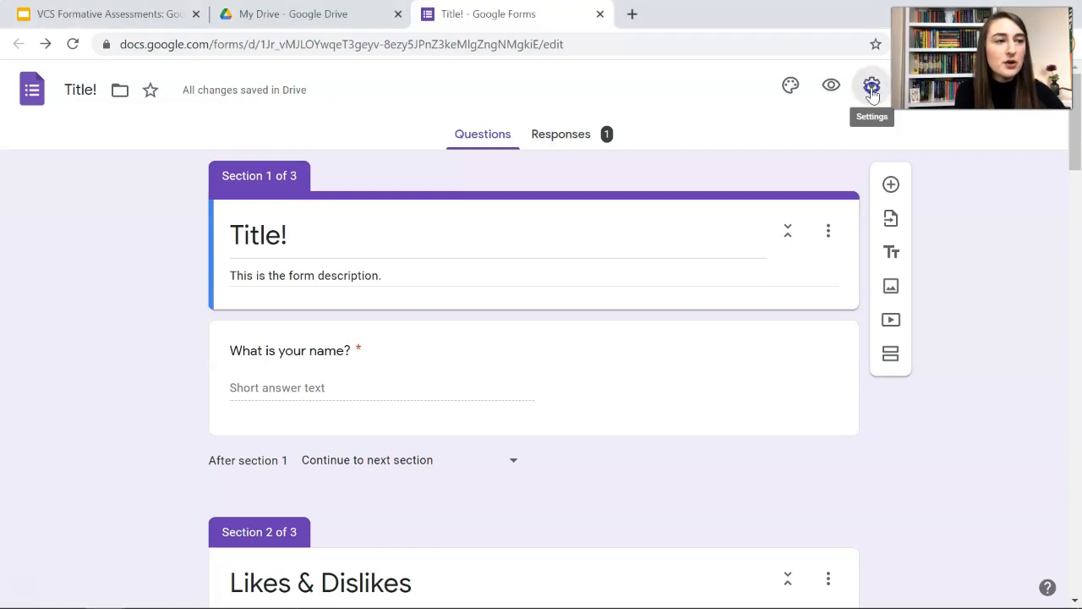
- In Settings, turn on email collection and set response receipts to Always
click(872, 84)
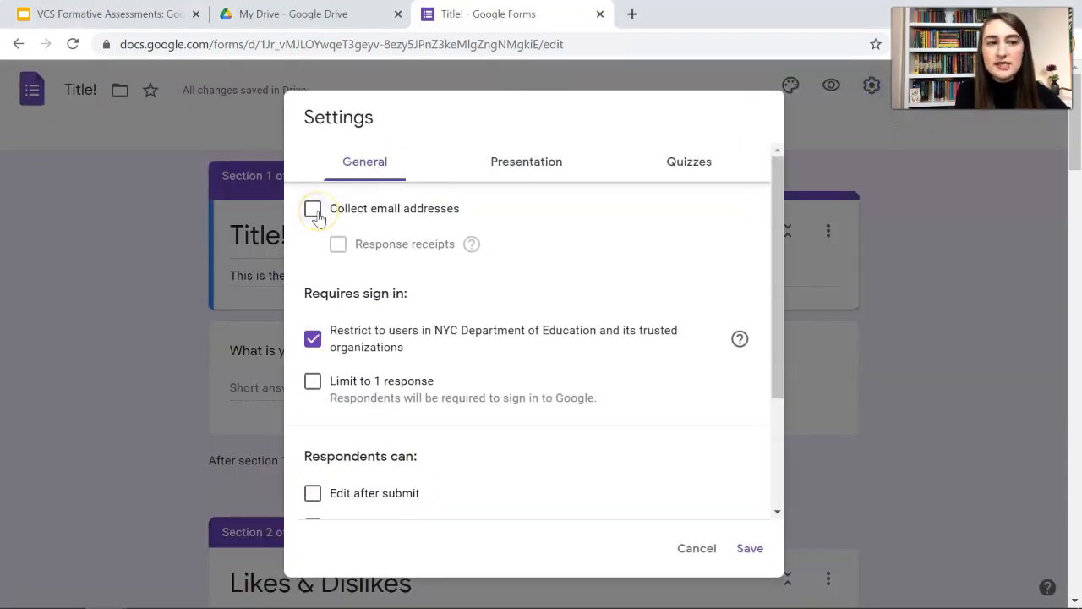
click(312, 208)
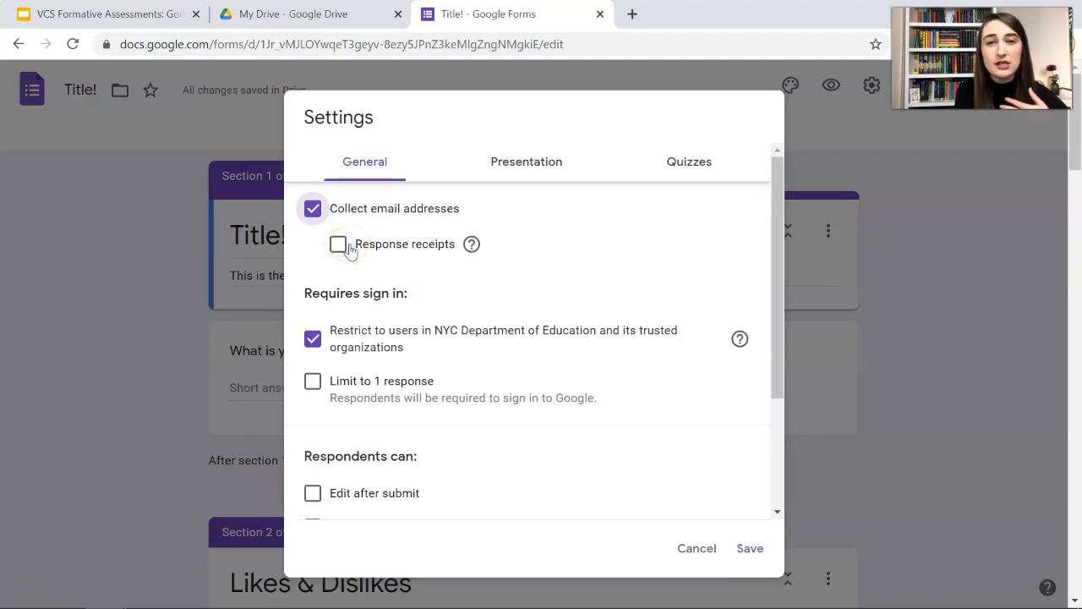
click(313, 244)
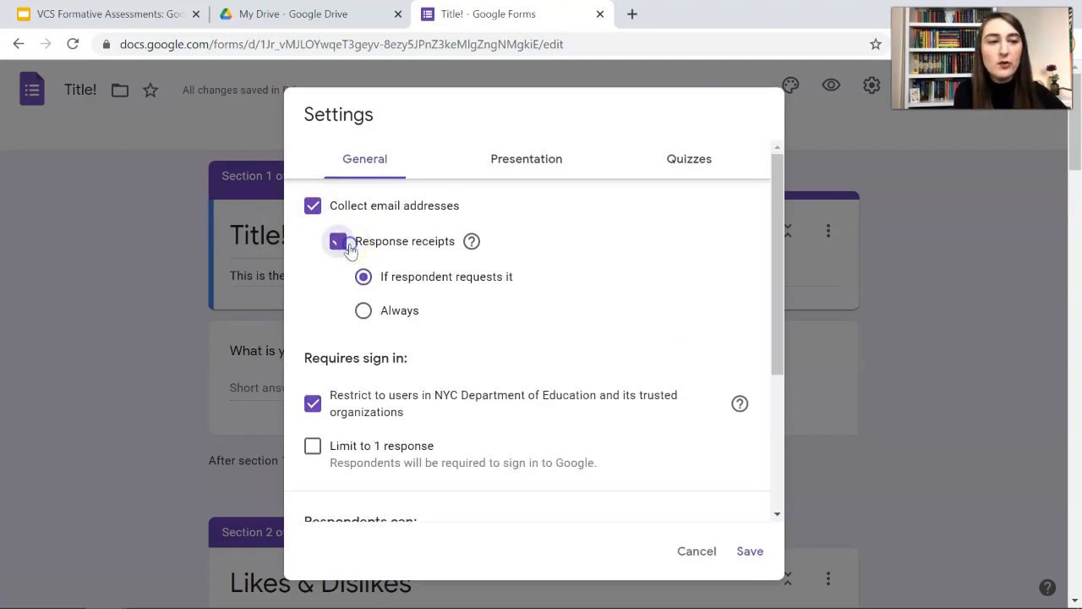
click(338, 241)
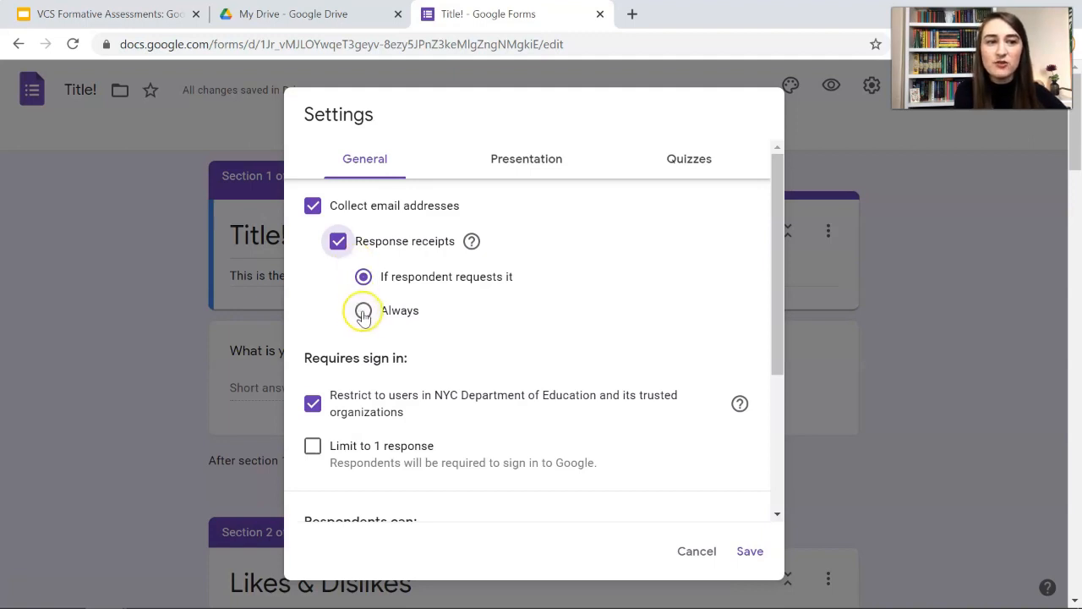
click(363, 310)
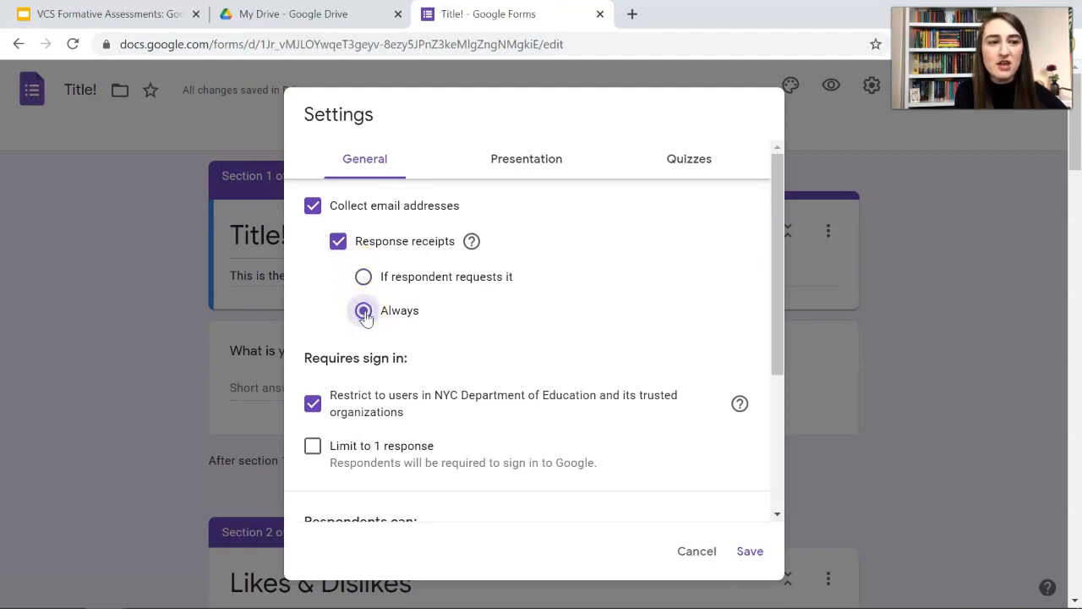
scroll(down, 3)
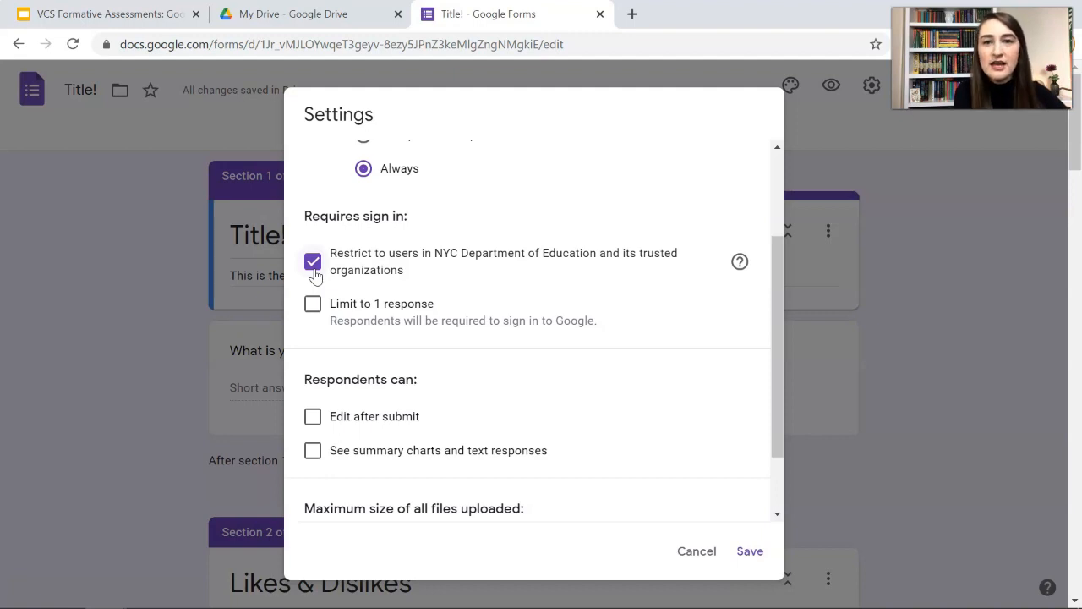
- Lift the organisation restriction, limit to one response, allow editing and summary charts, and save
click(313, 262)
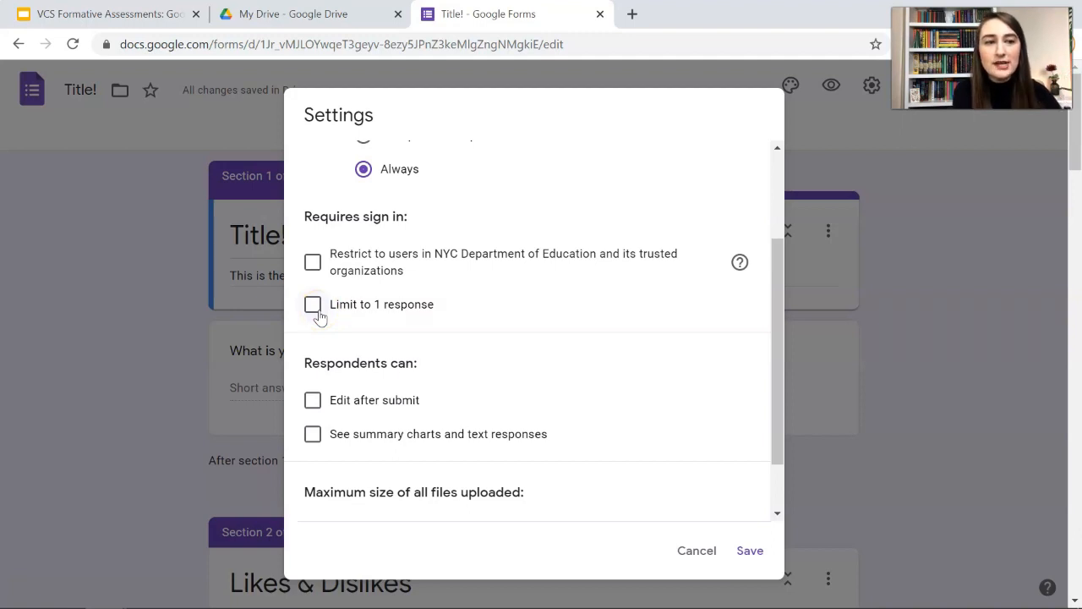
click(312, 303)
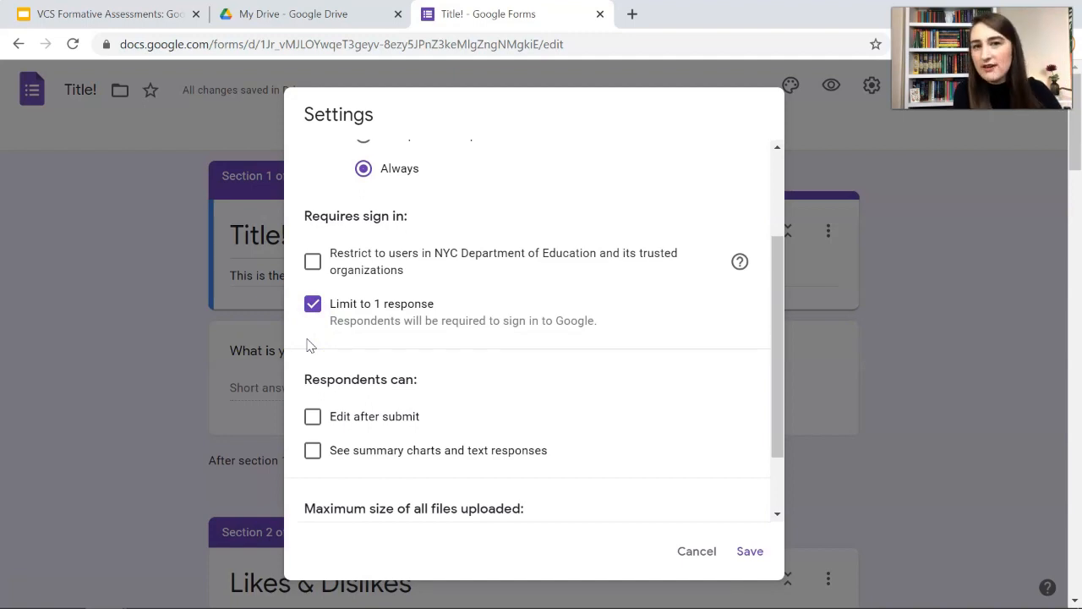
scroll(down, 3)
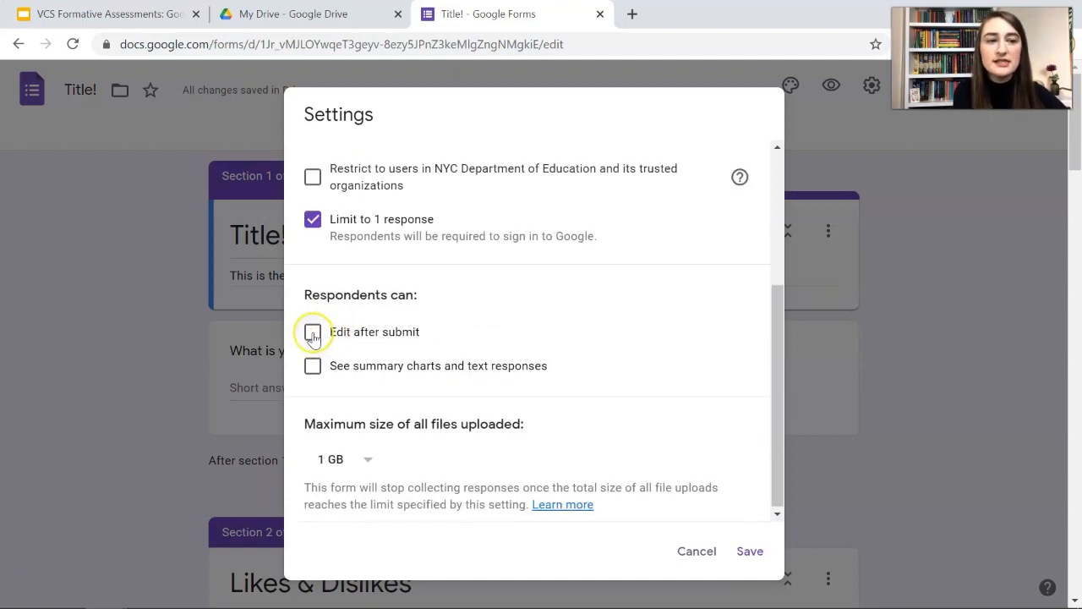
click(313, 332)
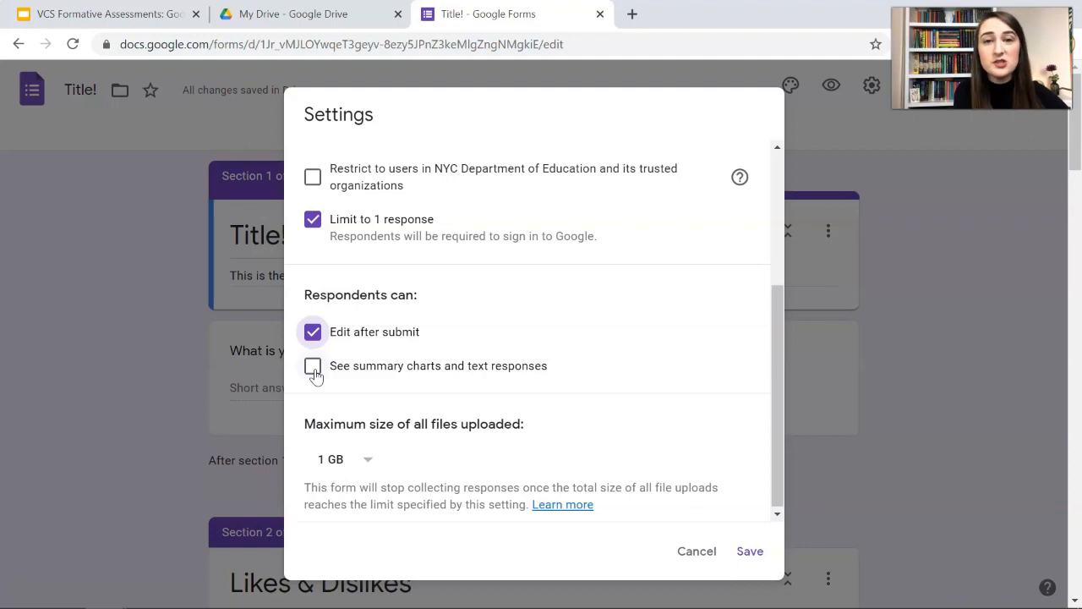
click(312, 365)
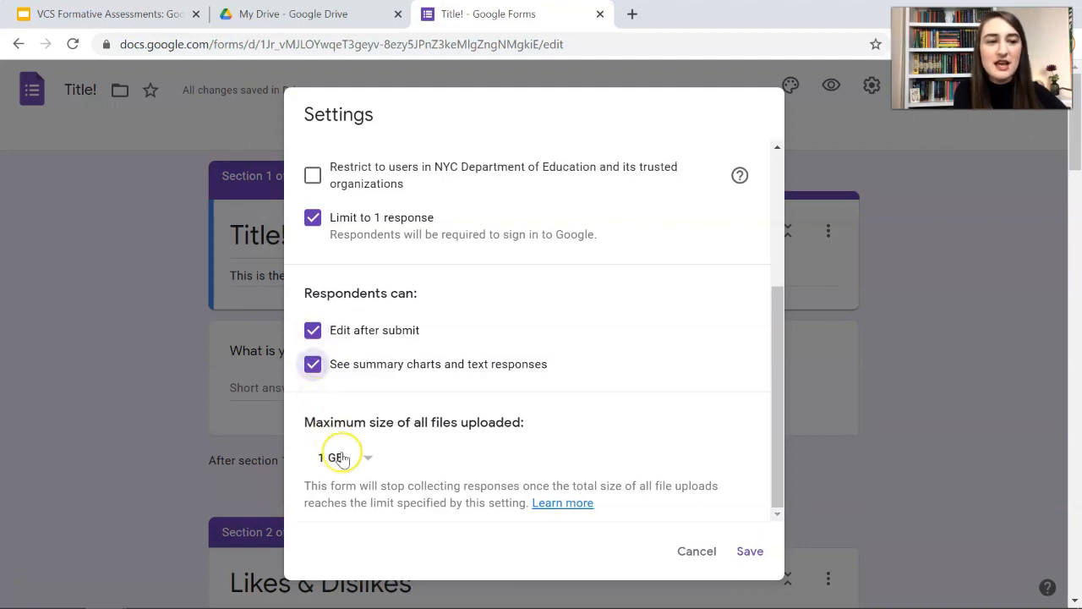
click(749, 550)
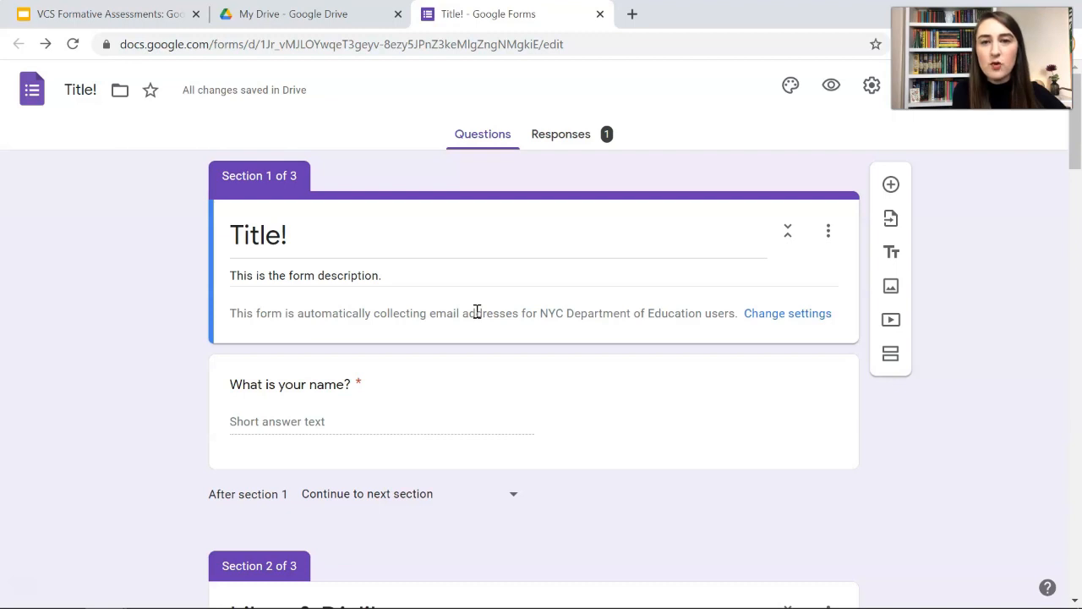
- In Settings, make the form a quiz with grades released immediately after each submission, and save
click(561, 134)
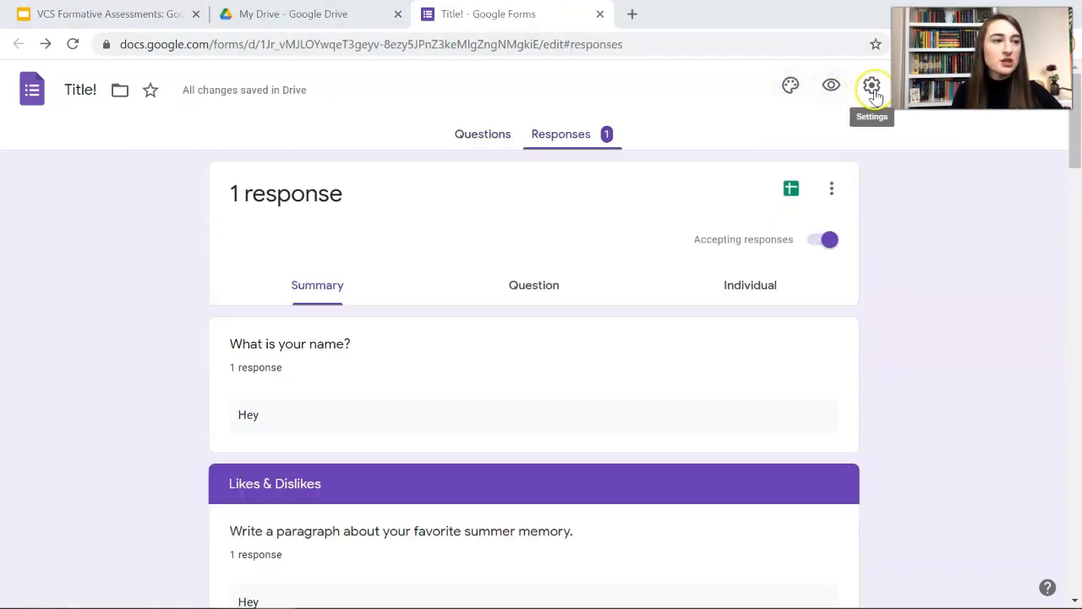
click(871, 85)
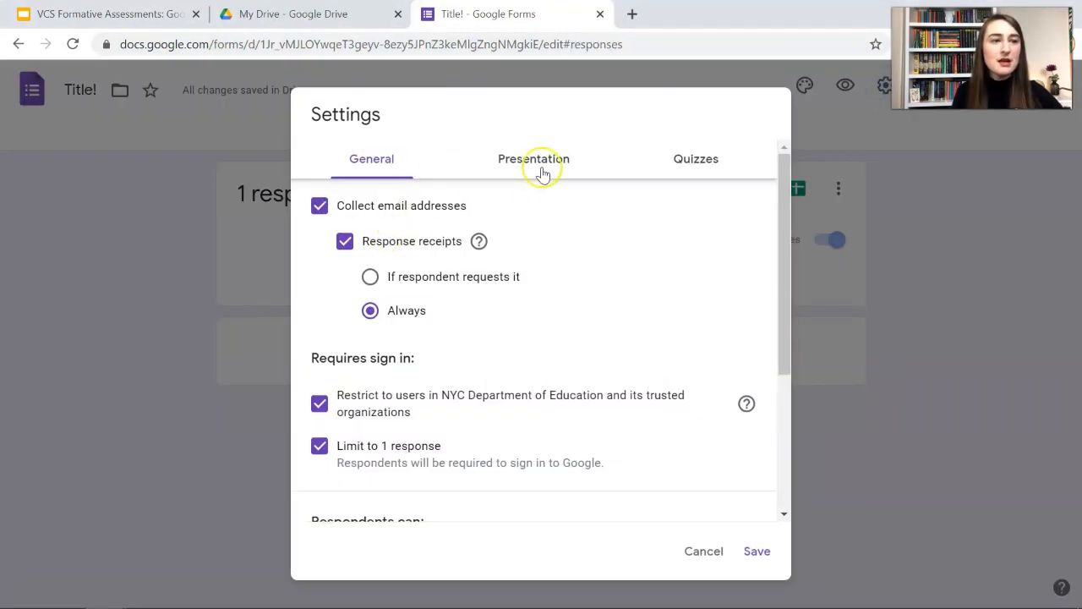
click(533, 159)
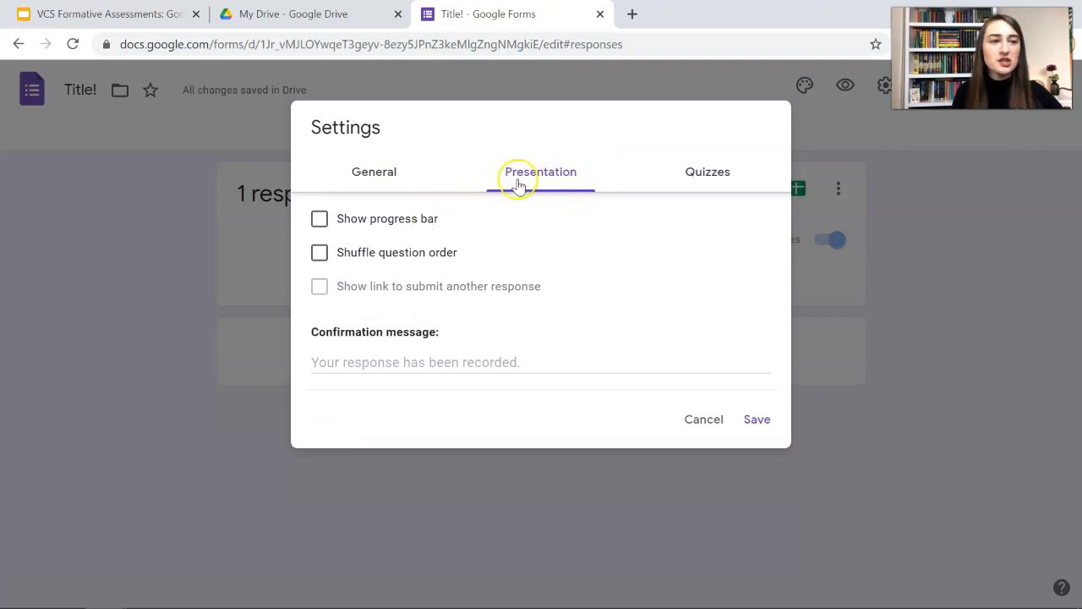
click(706, 171)
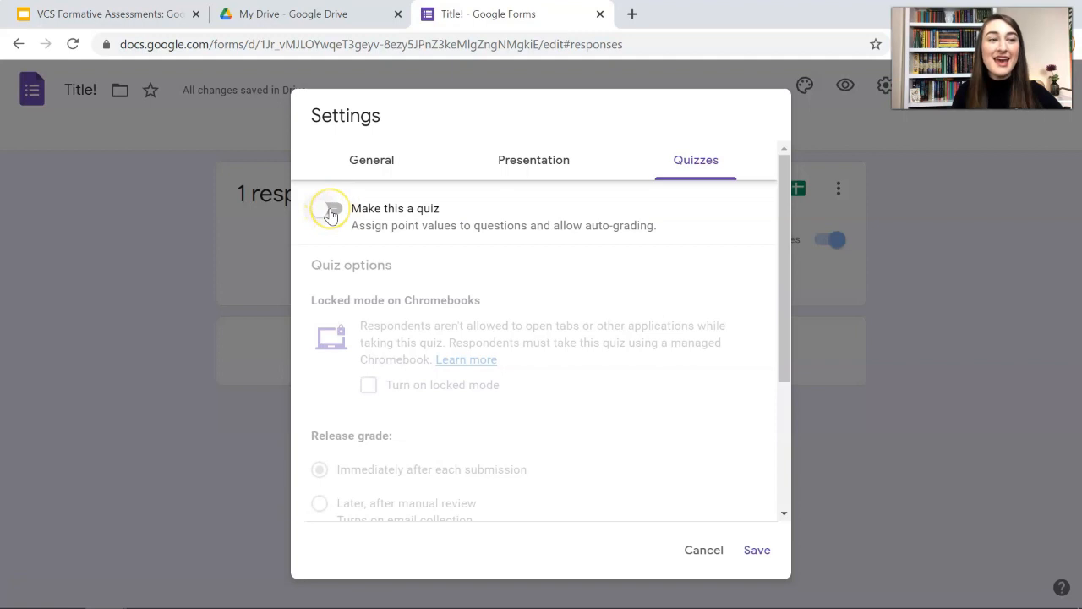
click(328, 208)
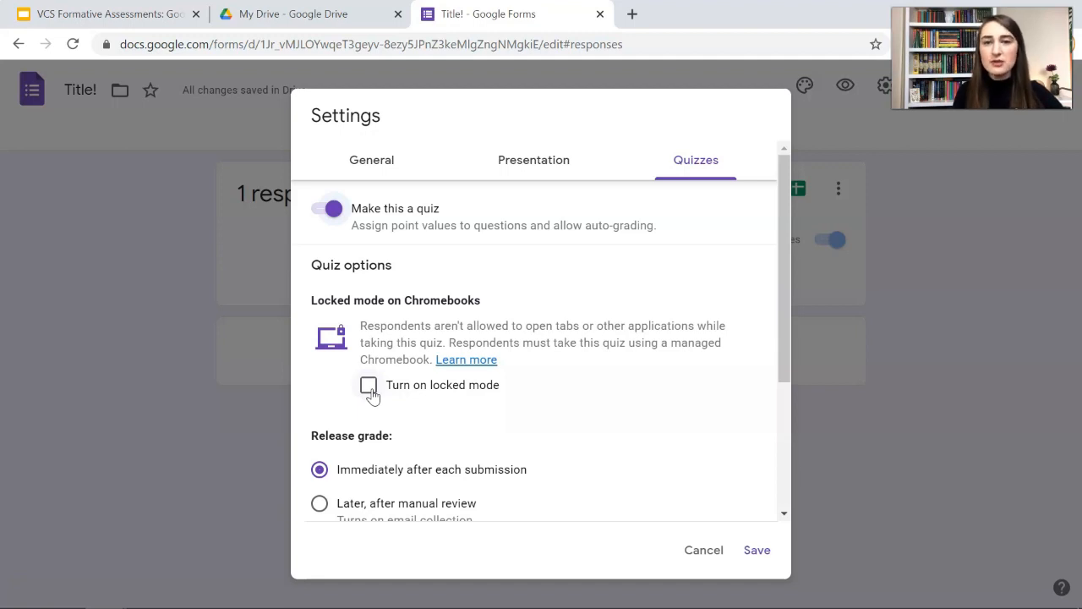
scroll(down, 3)
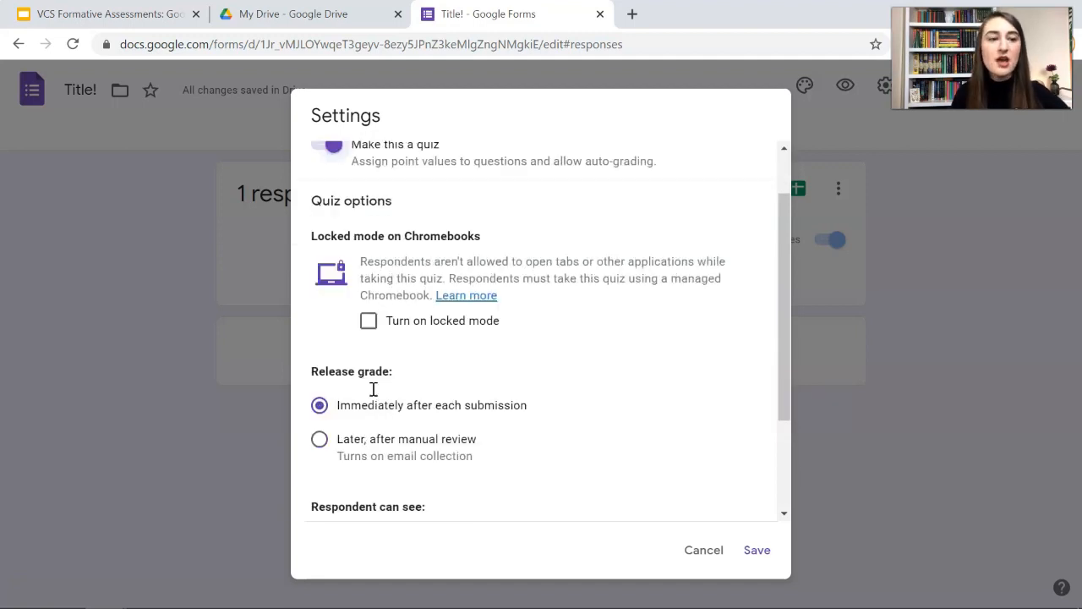
scroll(down, 3)
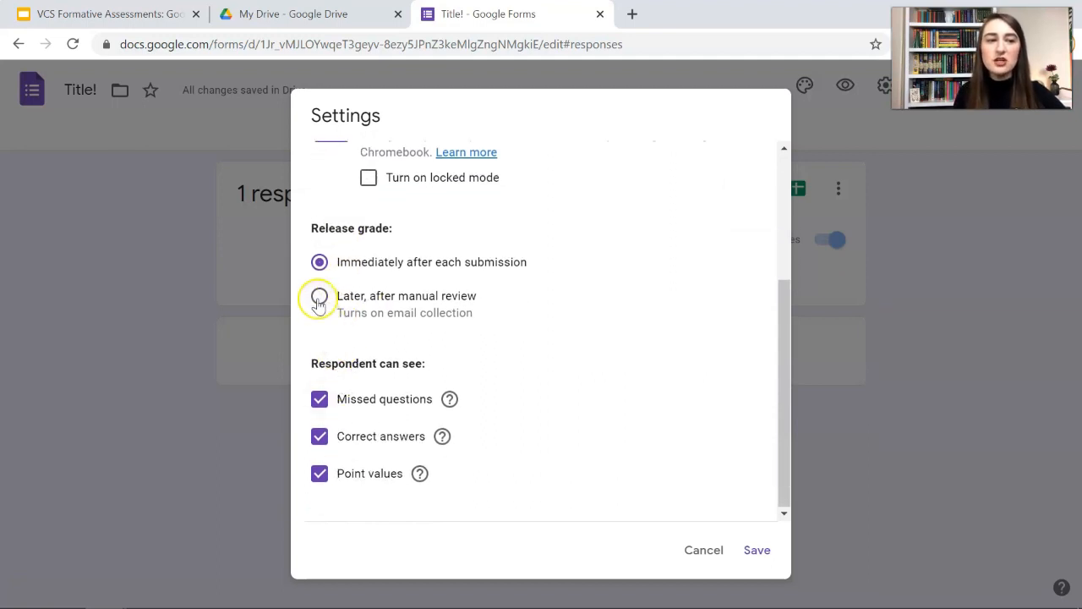
click(319, 296)
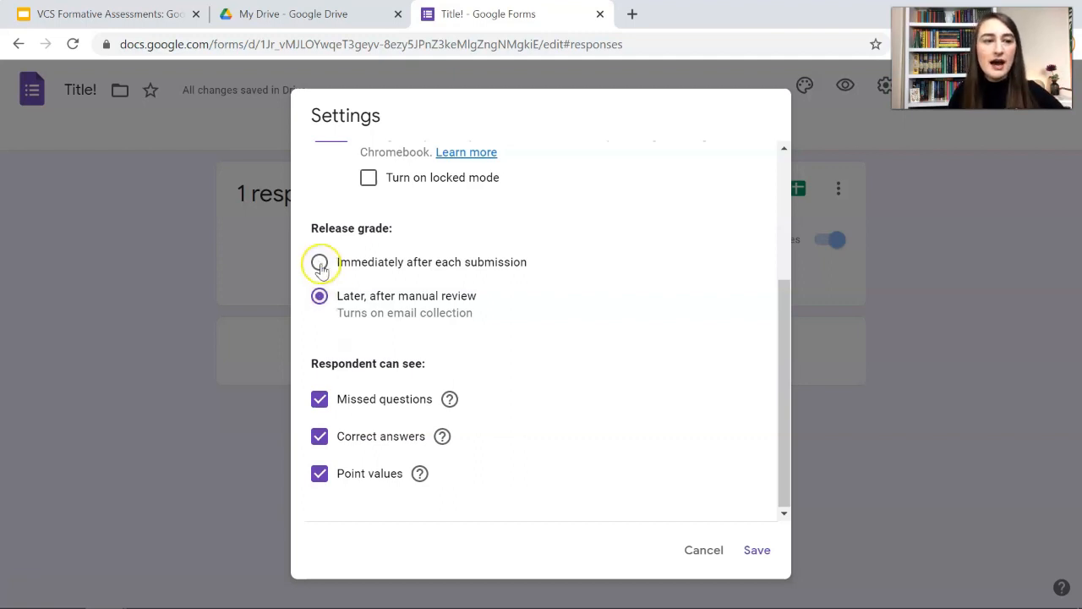
click(320, 261)
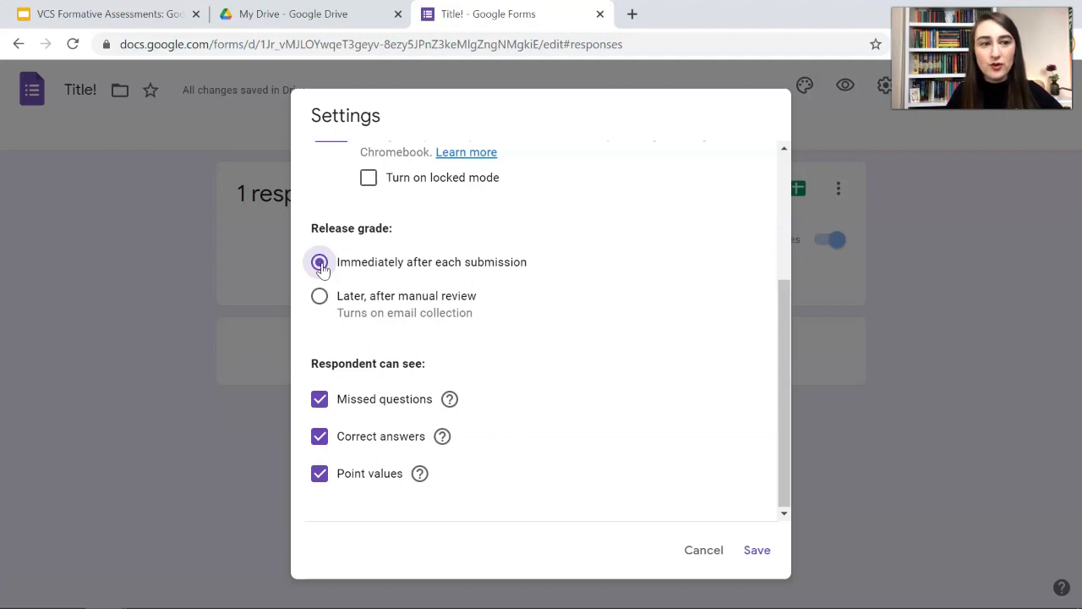
click(756, 549)
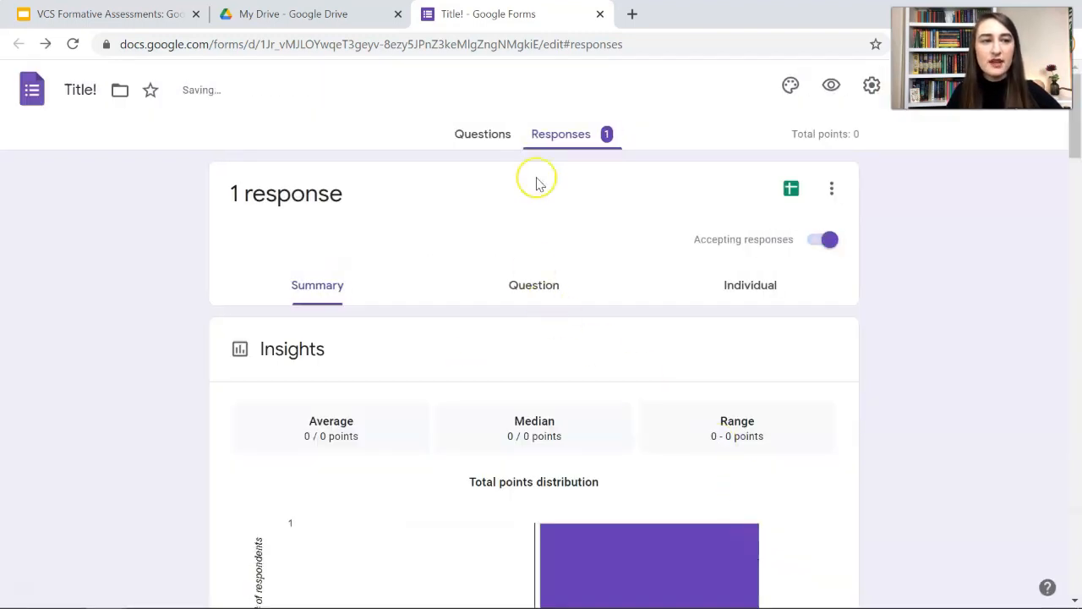
- Set Spring as the season question's correct answer, worth 1 point
click(482, 133)
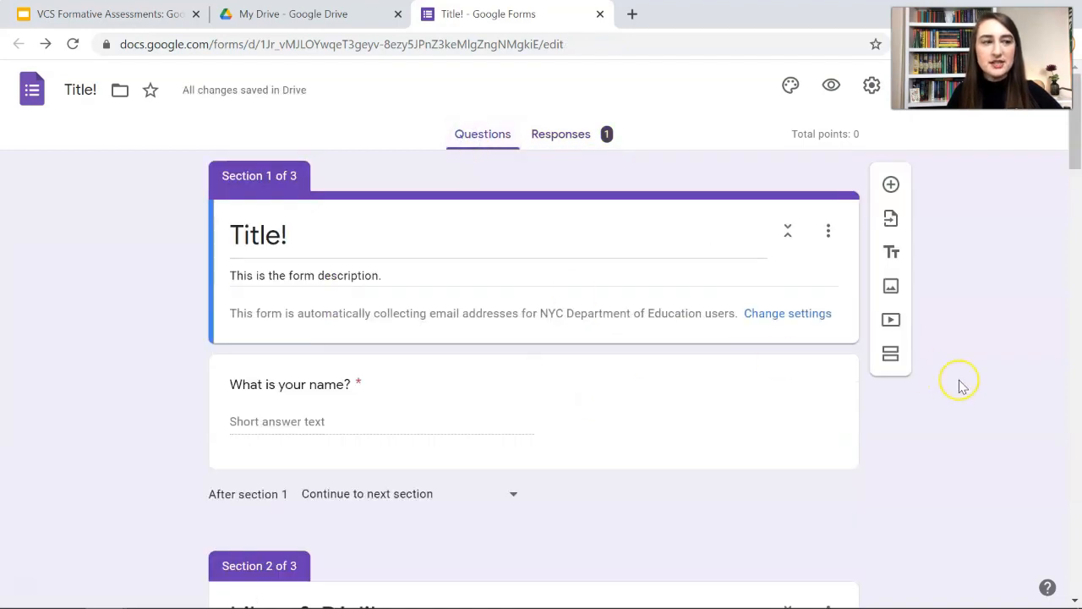
click(290, 384)
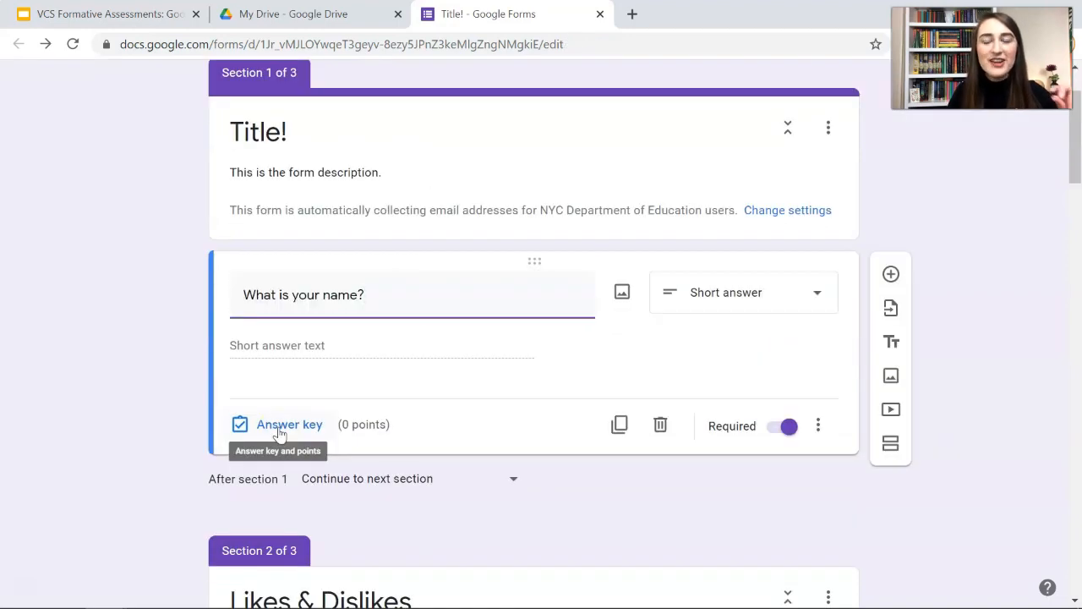
mouse_move(175, 450)
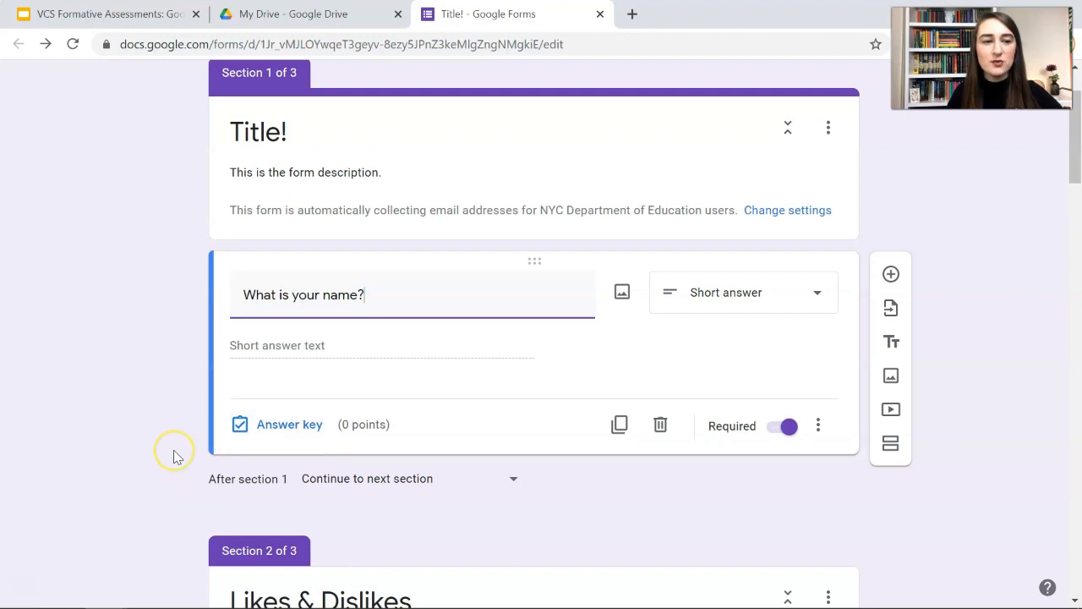
scroll(down, 3)
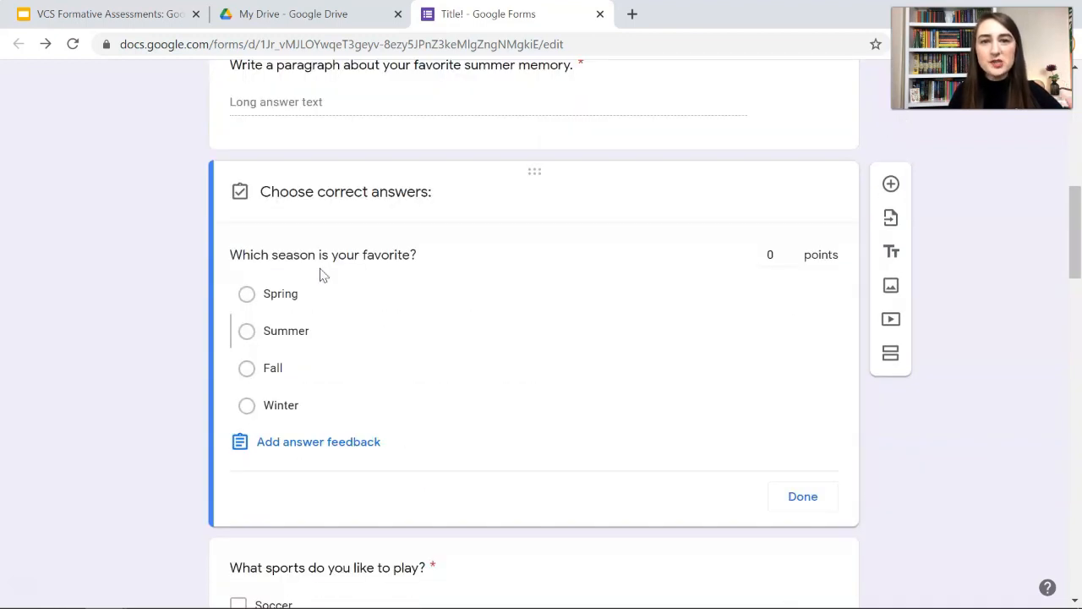
mouse_move(271, 296)
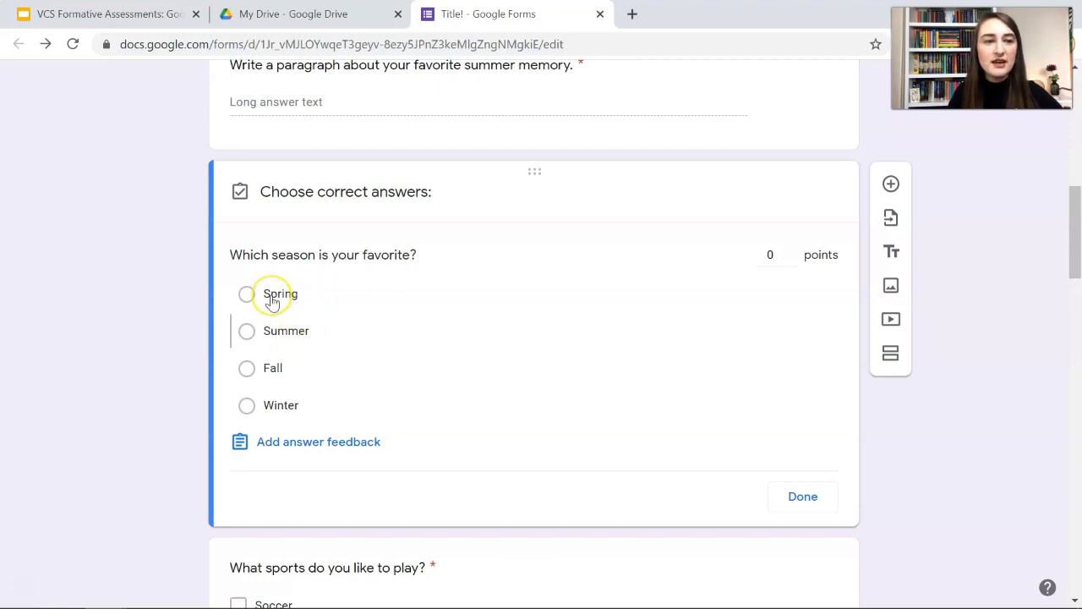
click(246, 293)
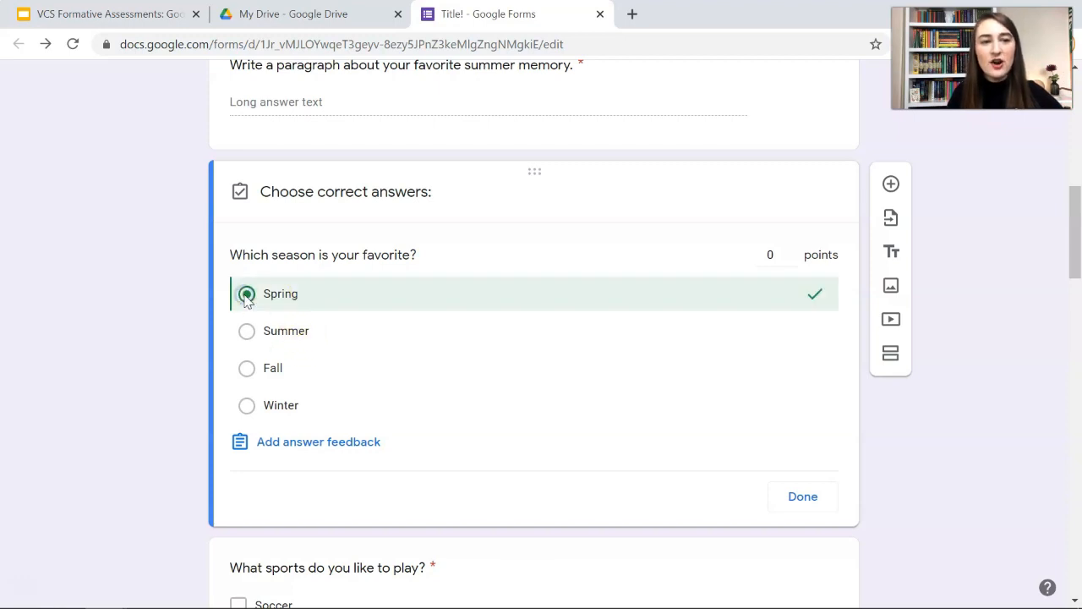
text(1)
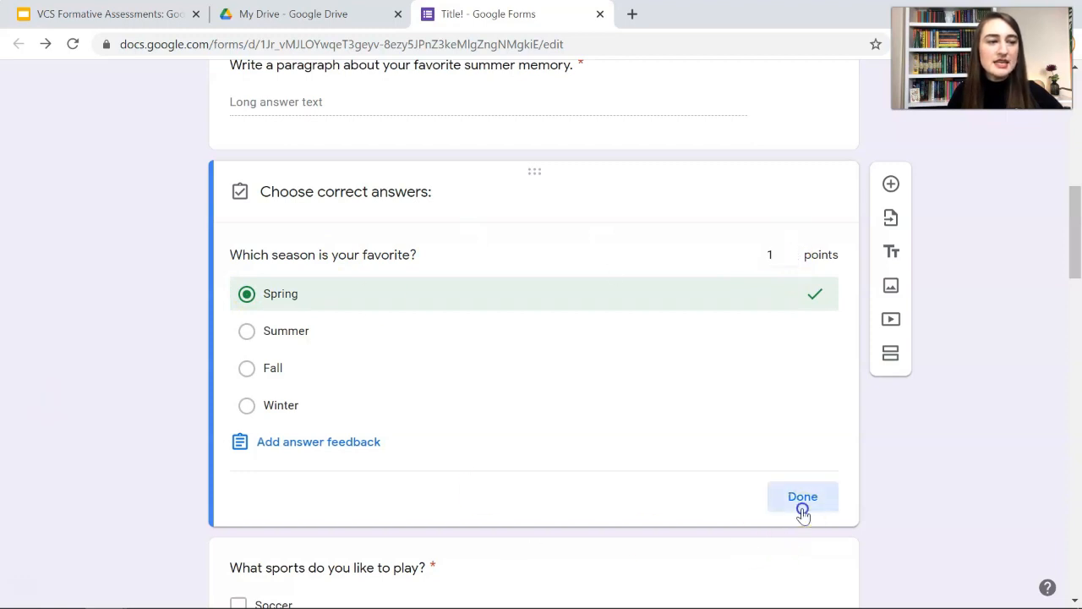
click(802, 497)
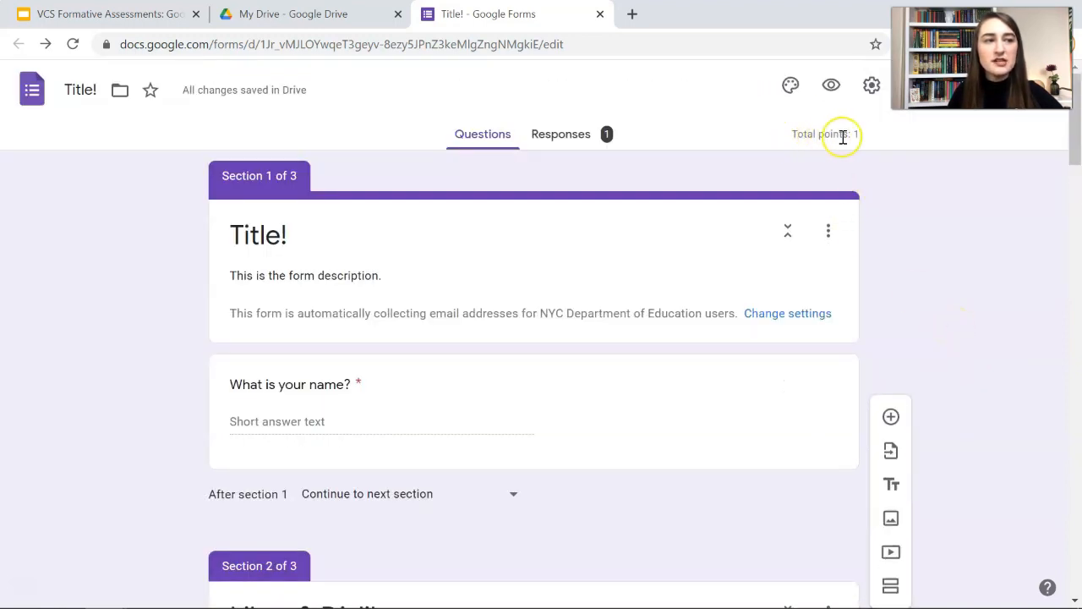
scroll(down, 3)
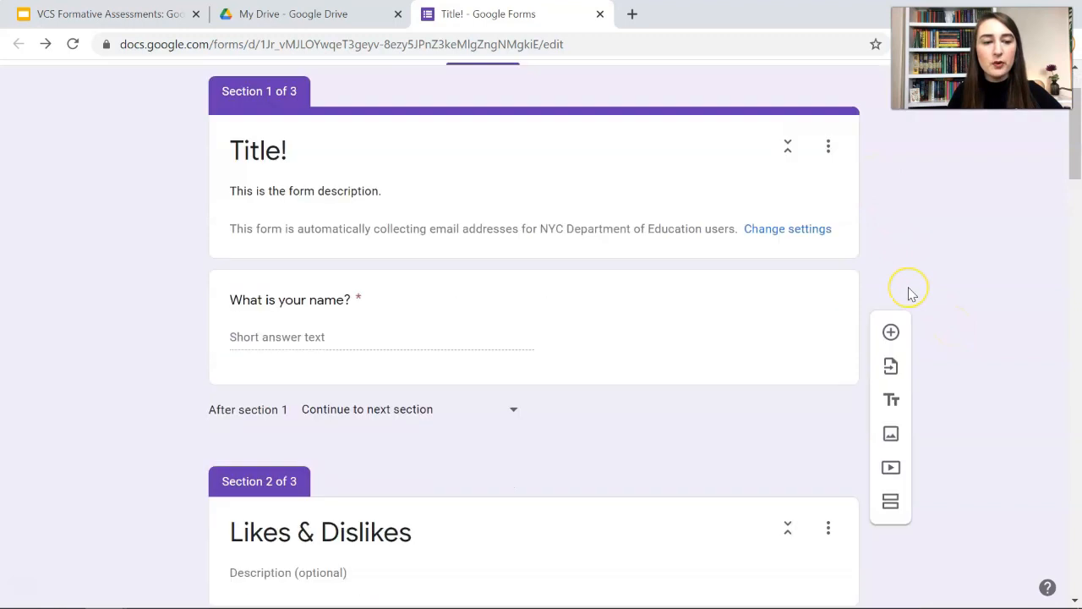
- Add 'Kevin' as the name question's correct answer and mark all other answers incorrect
click(289, 299)
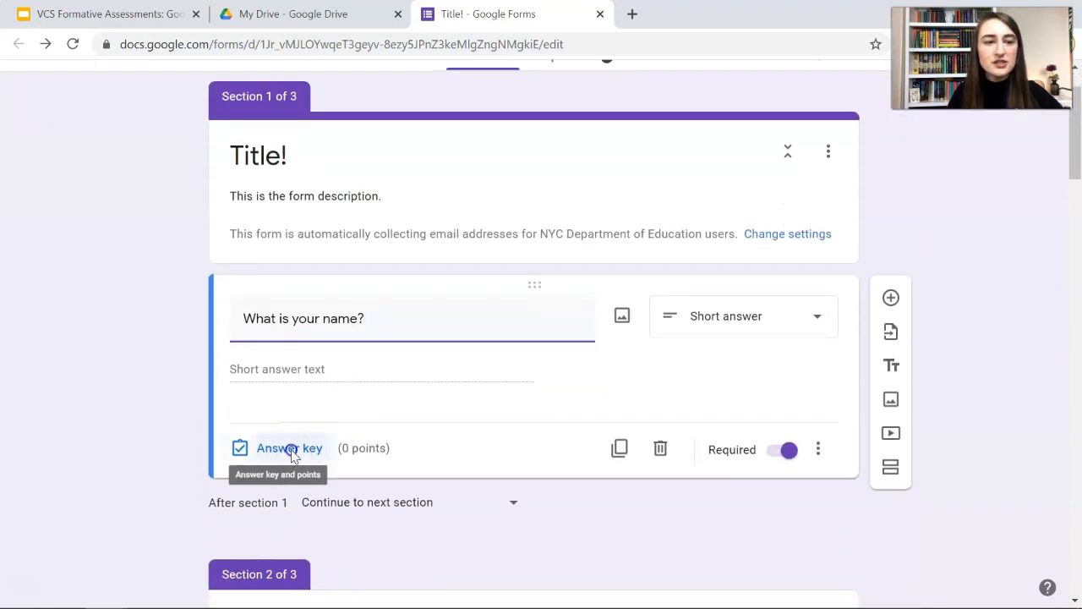
click(289, 447)
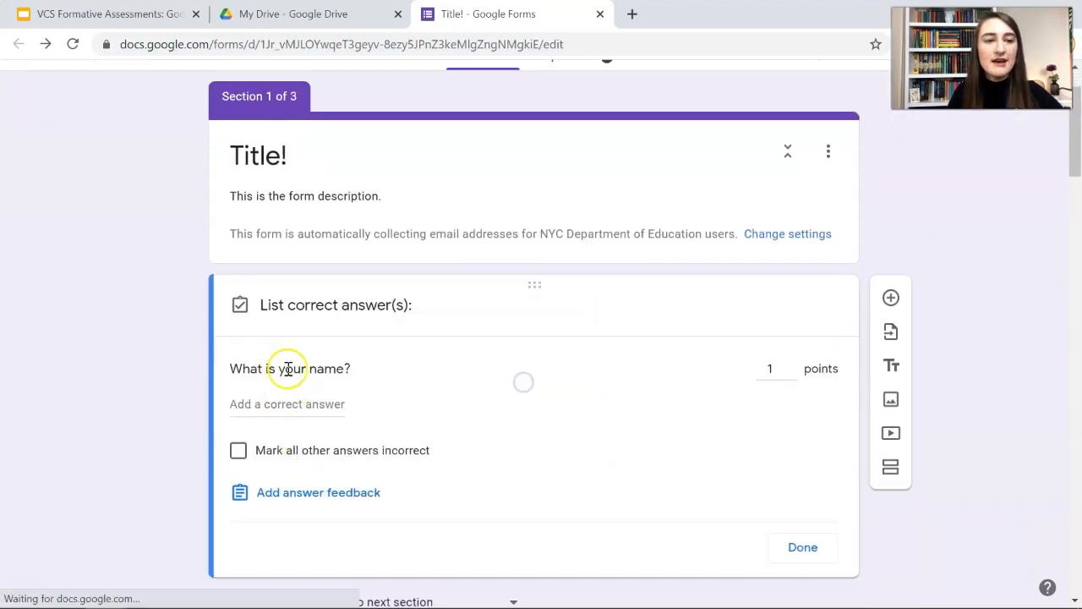
click(287, 404)
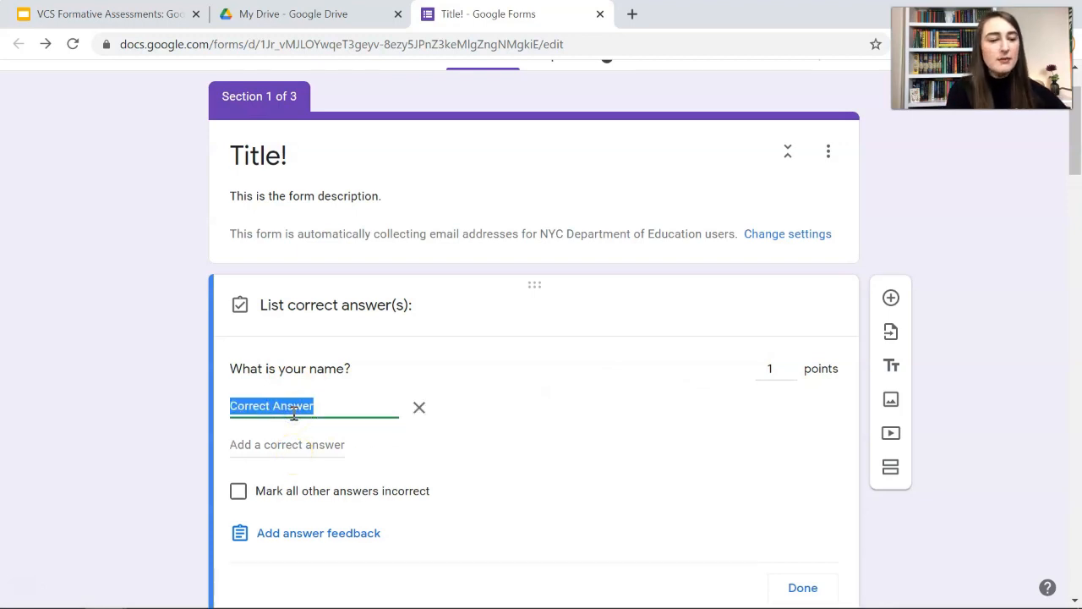
text(Kevin)
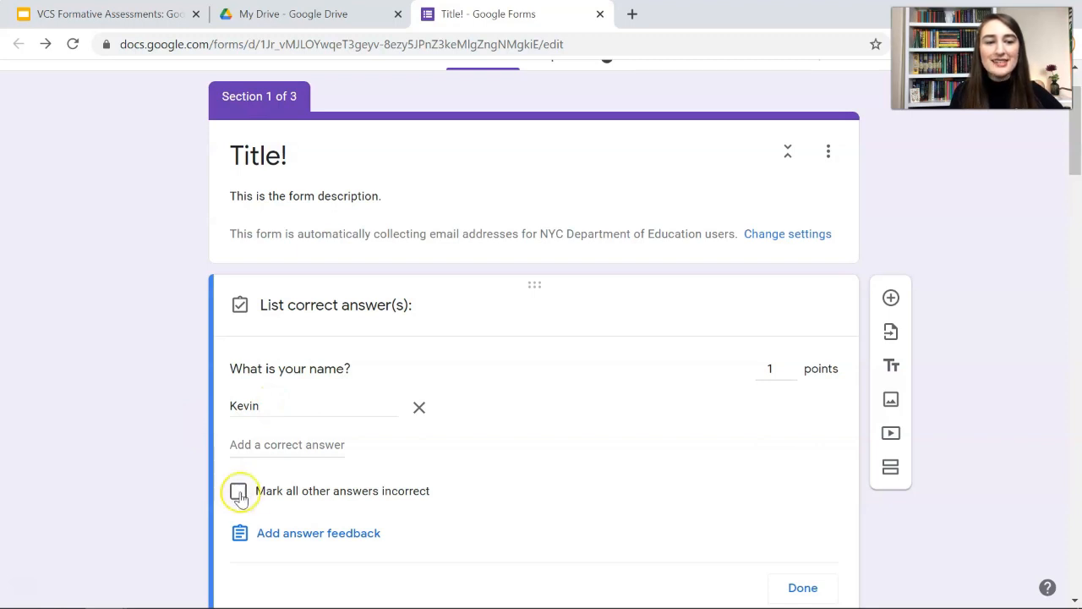
click(239, 491)
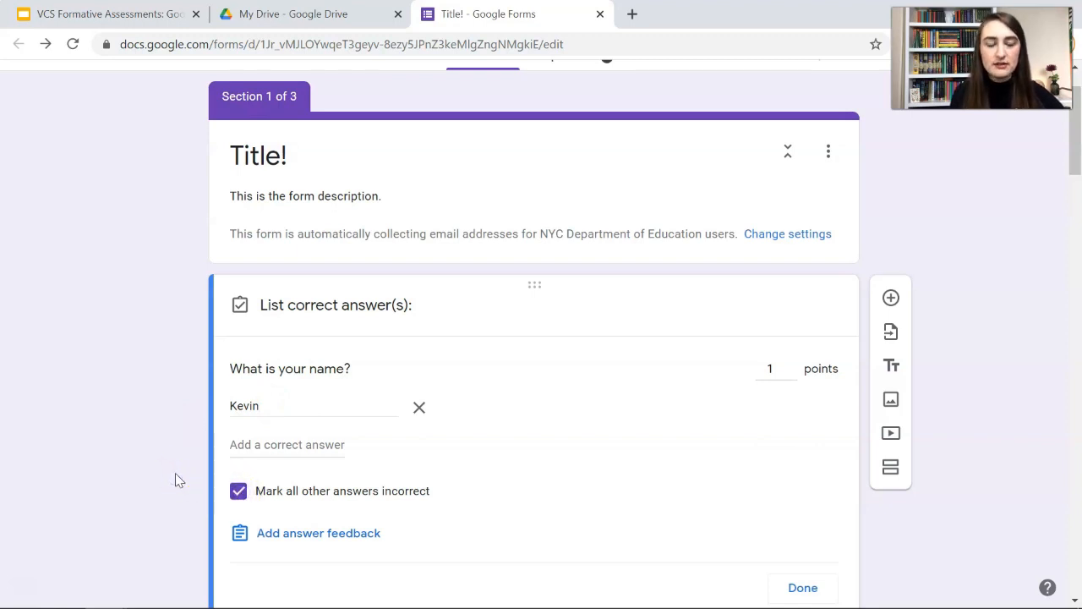
scroll(down, 3)
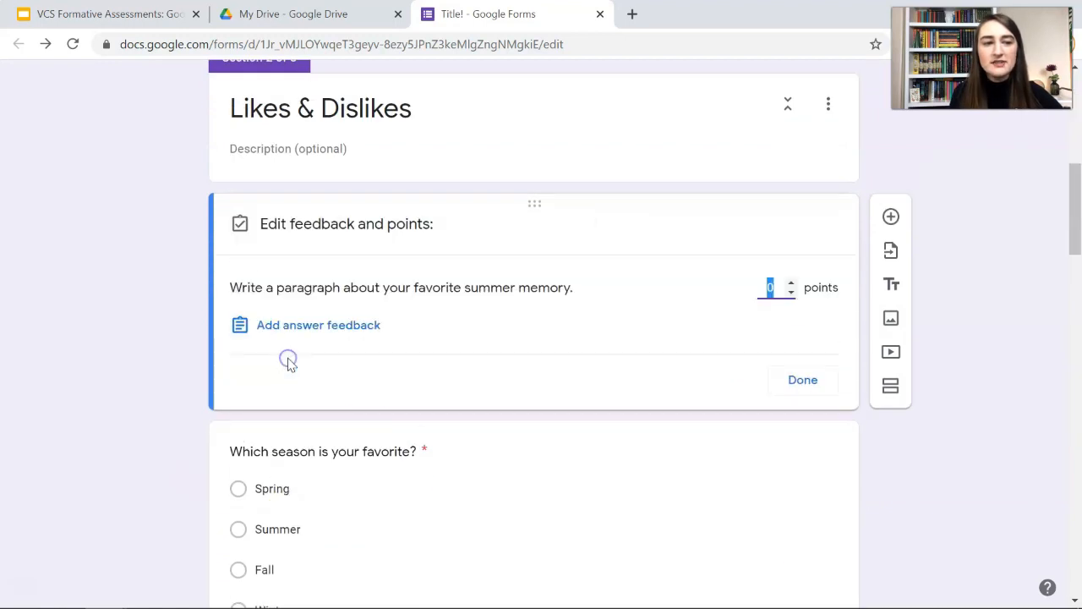
- Begin adding answer feedback to the summer-memory paragraph question
click(318, 325)
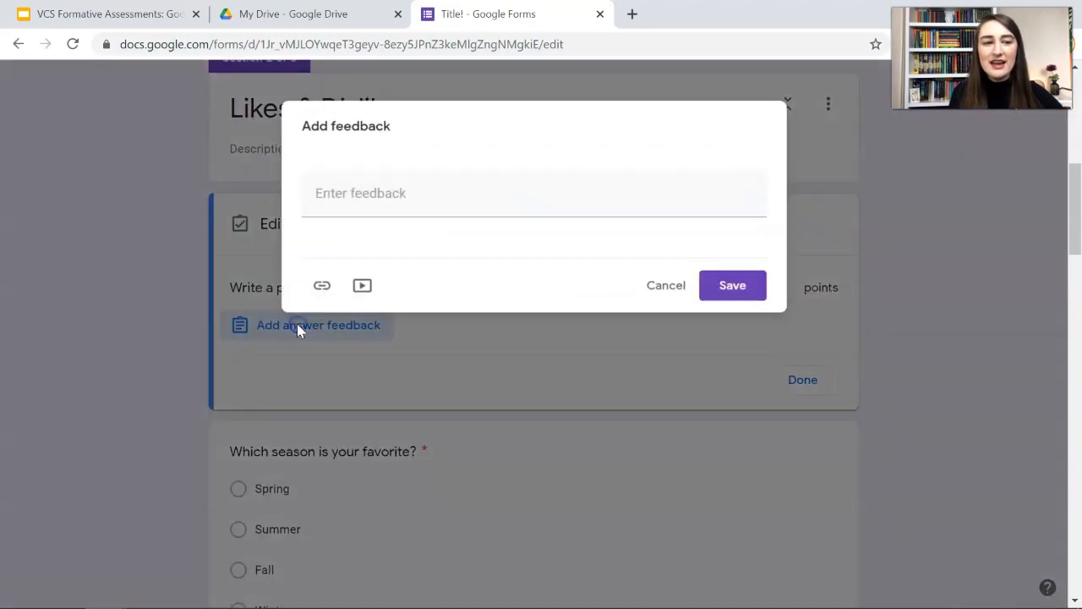
click(533, 193)
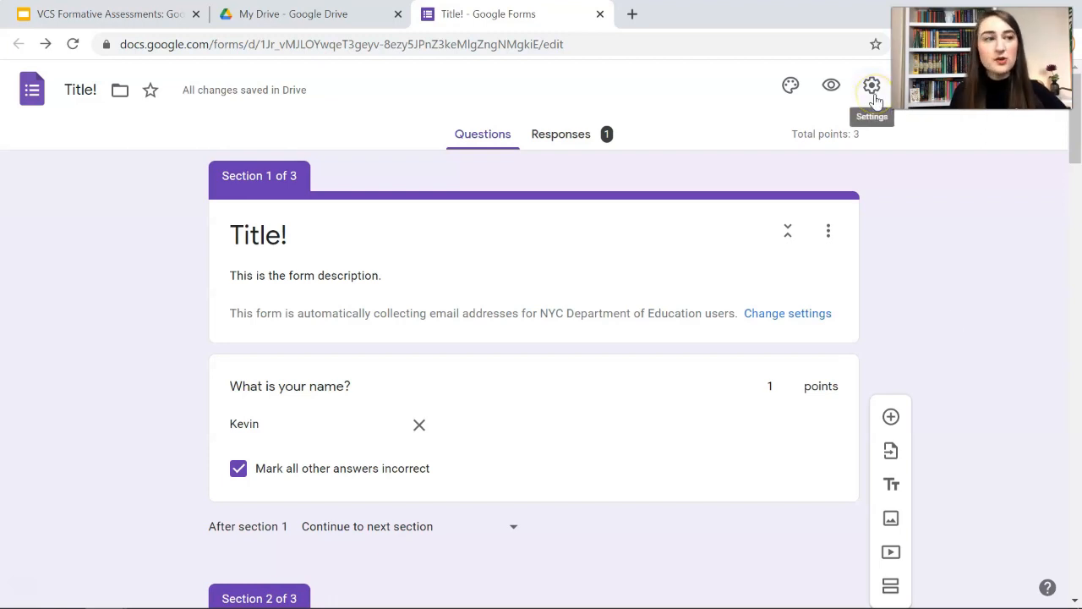
- Enable the progress bar and set the confirmation message 'Great work! Go do Assignment #2!'
click(872, 85)
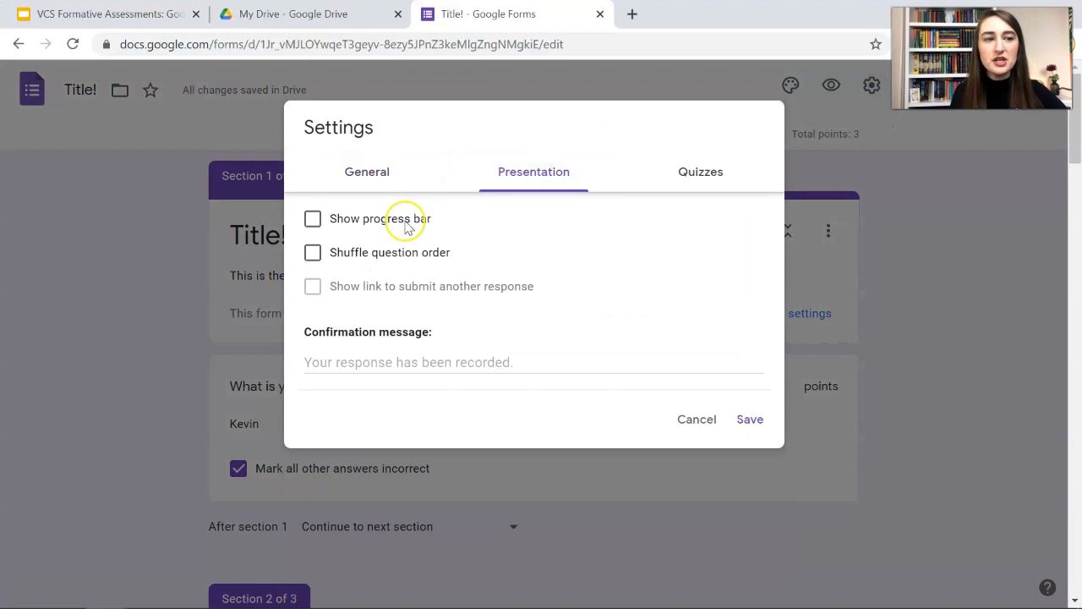
click(313, 218)
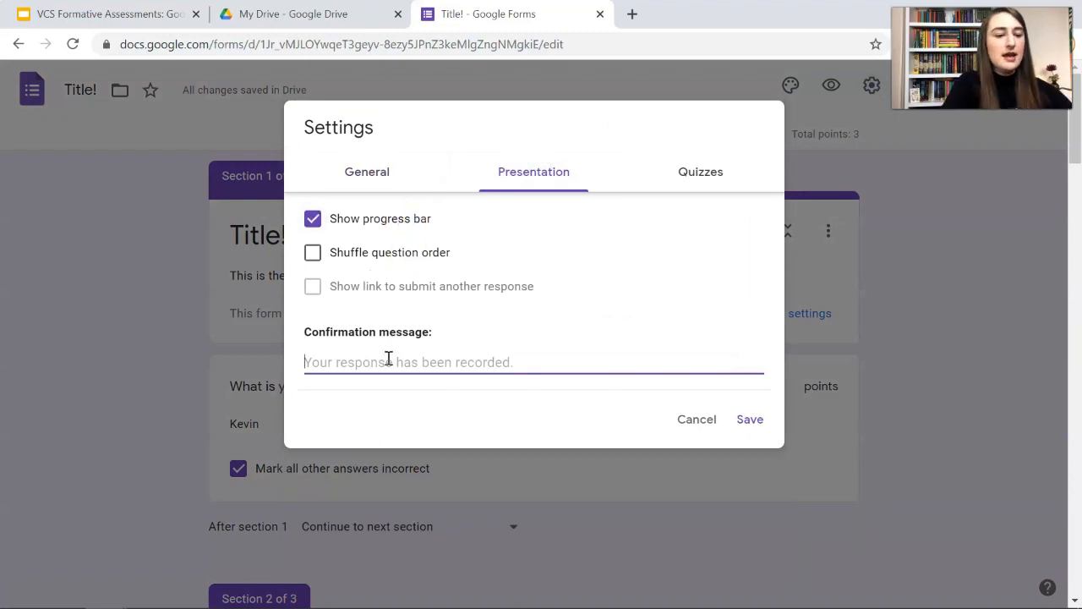
text(Great work)
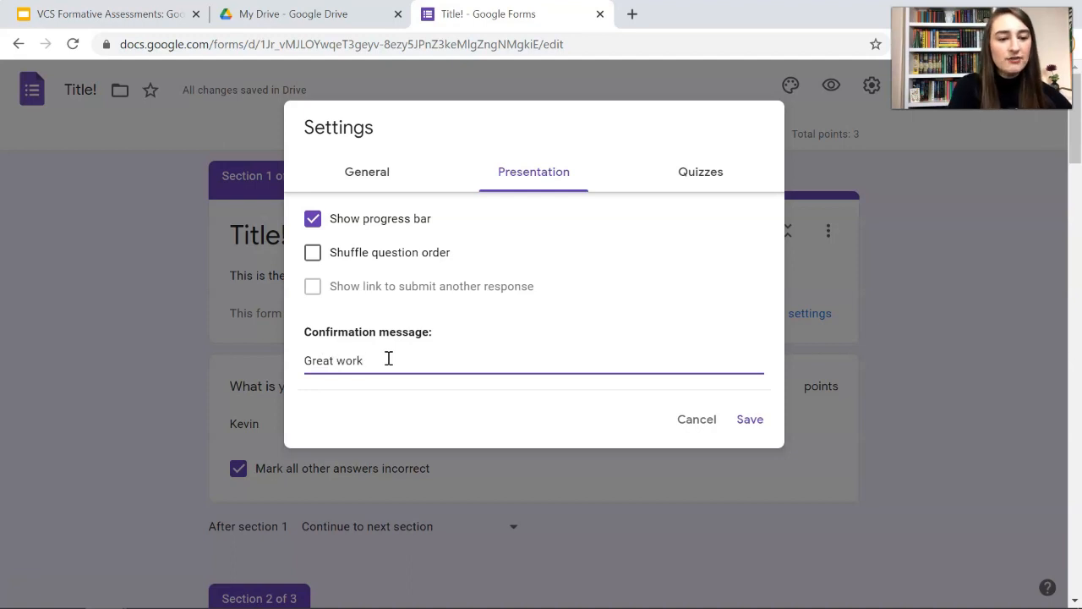
text(! Go do Assignment #2!)
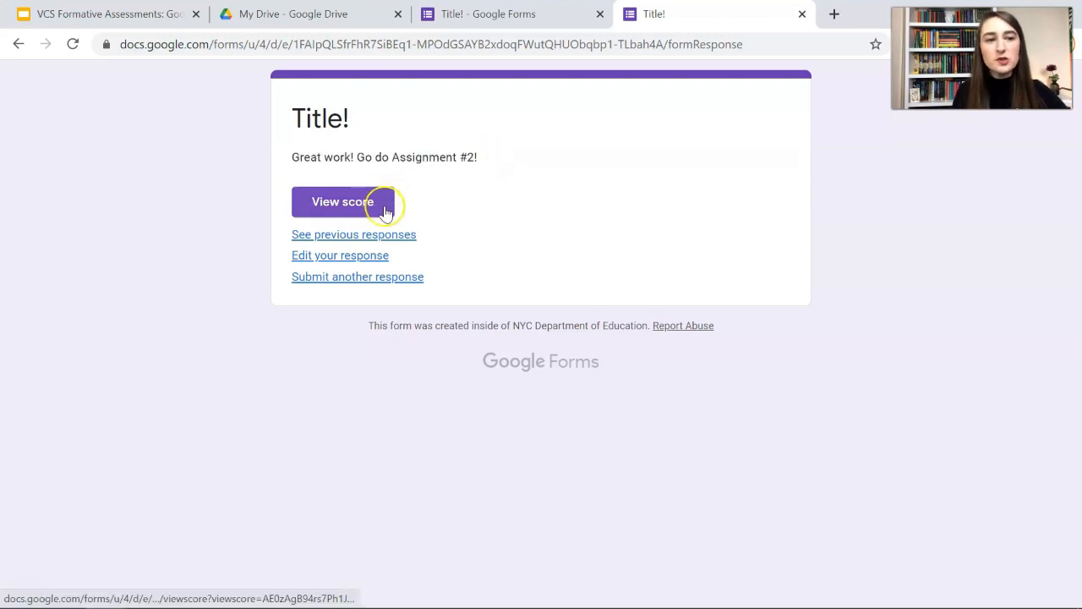
mouse_move(401, 241)
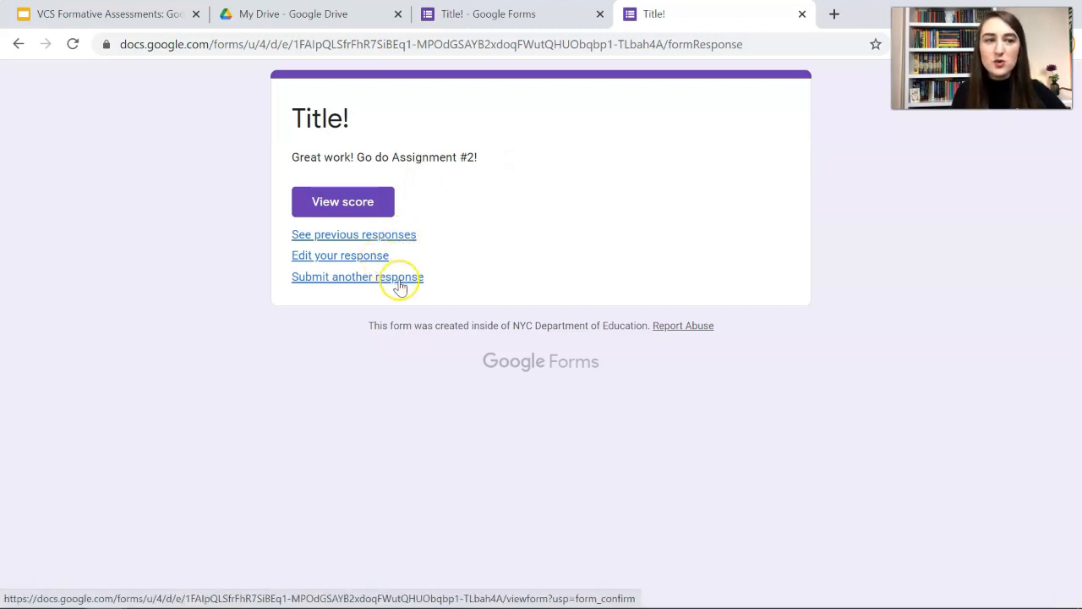
- Open View score and scroll through the graded response and its feedback
click(343, 201)
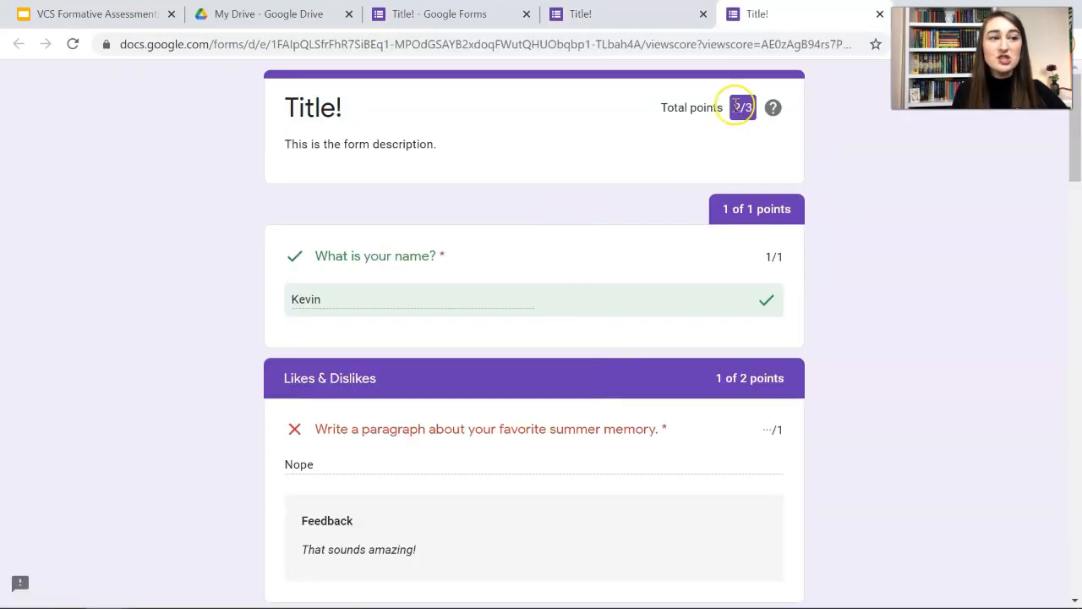
scroll(down, 3)
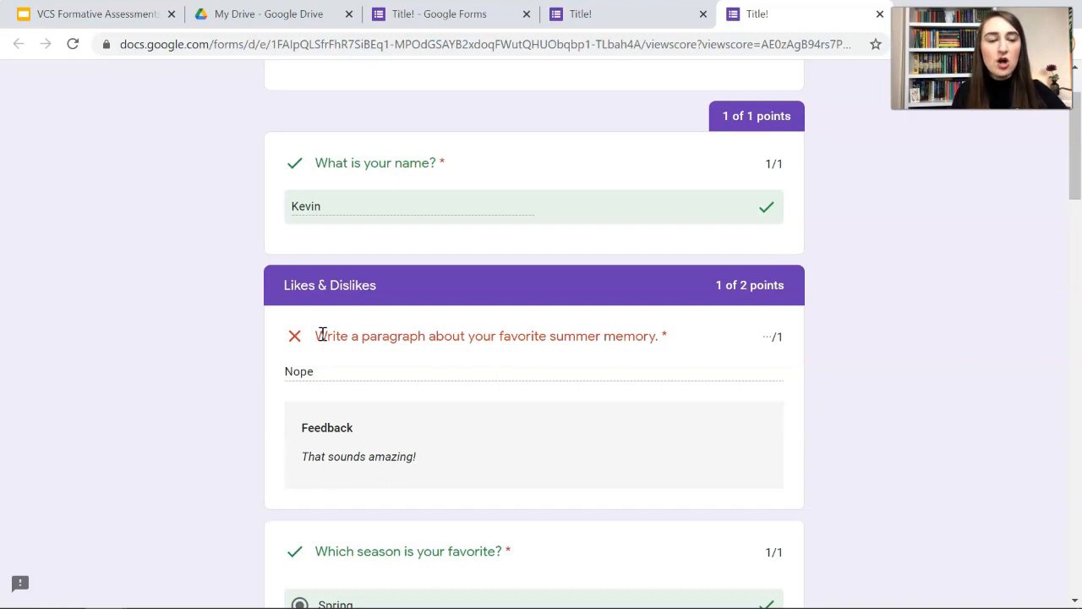
mouse_move(468, 332)
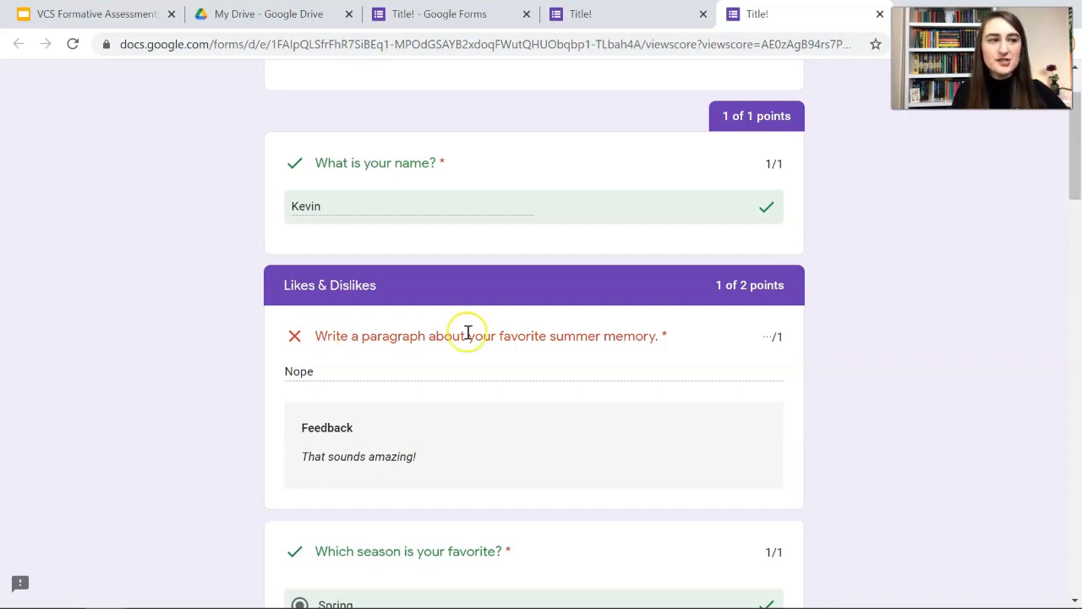
mouse_move(774, 334)
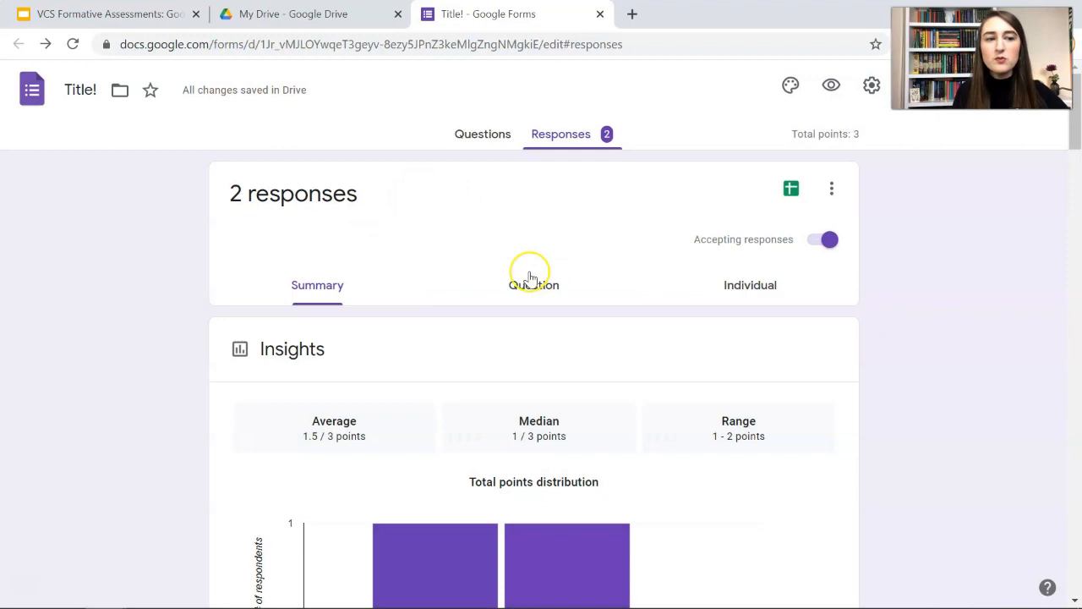
mouse_move(557, 385)
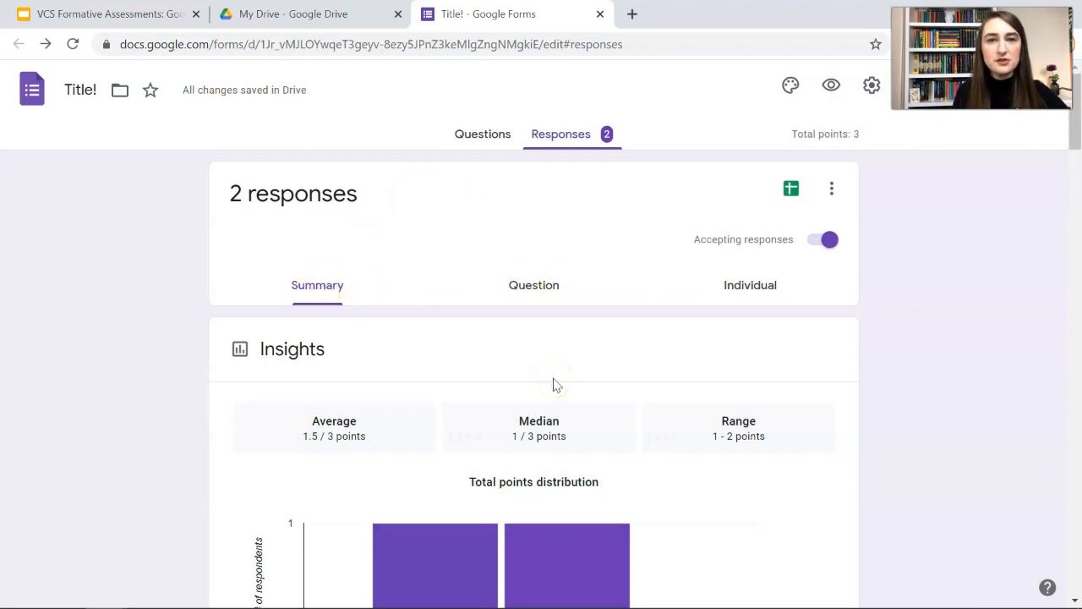
- Open the three-dot More menu on the Responses tab
click(831, 187)
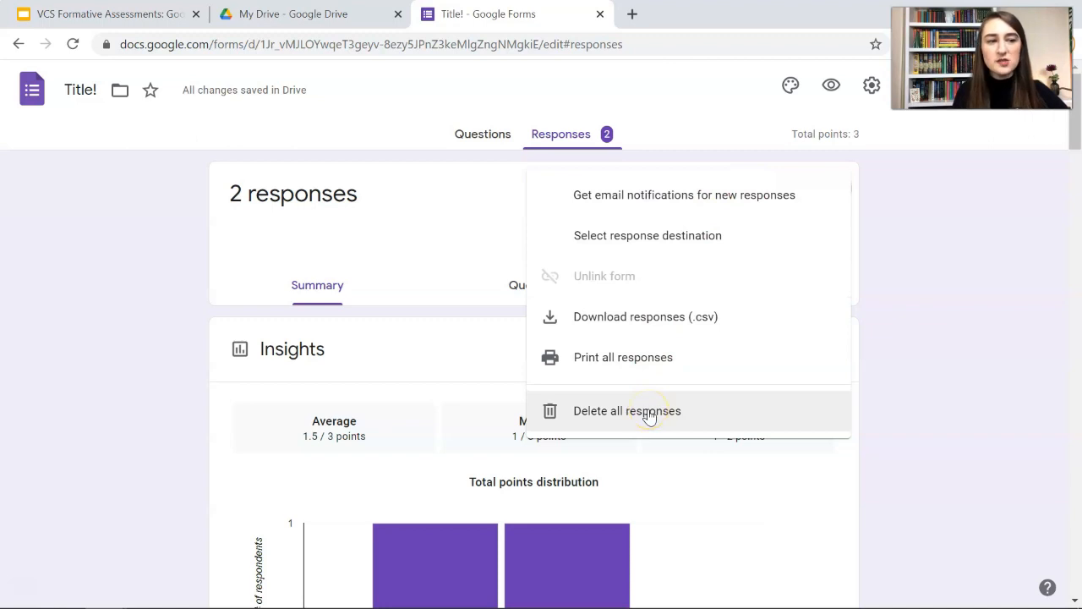
mouse_move(691, 357)
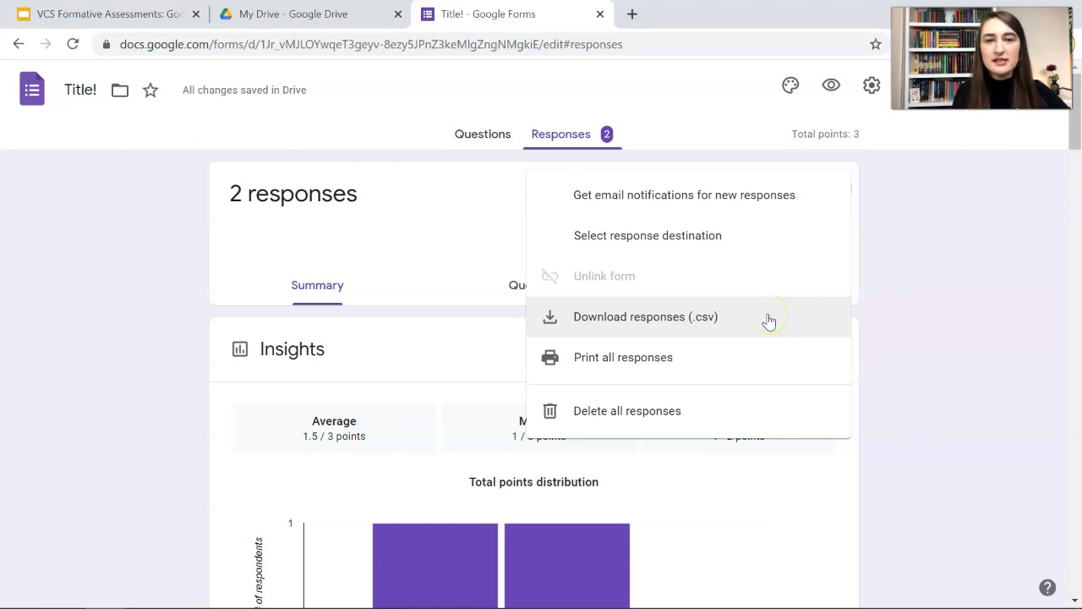
mouse_move(730, 245)
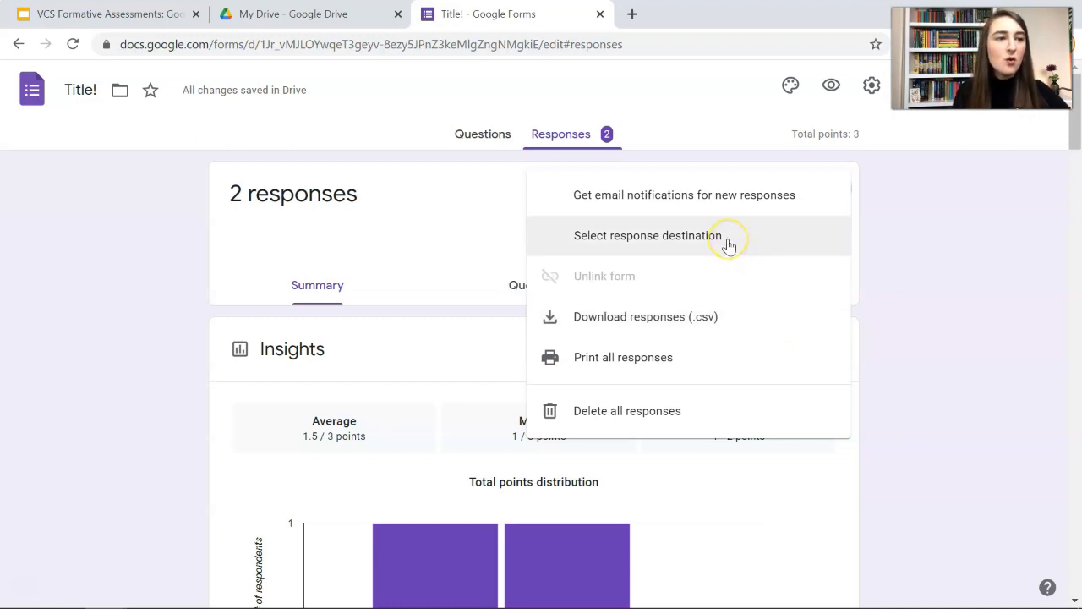